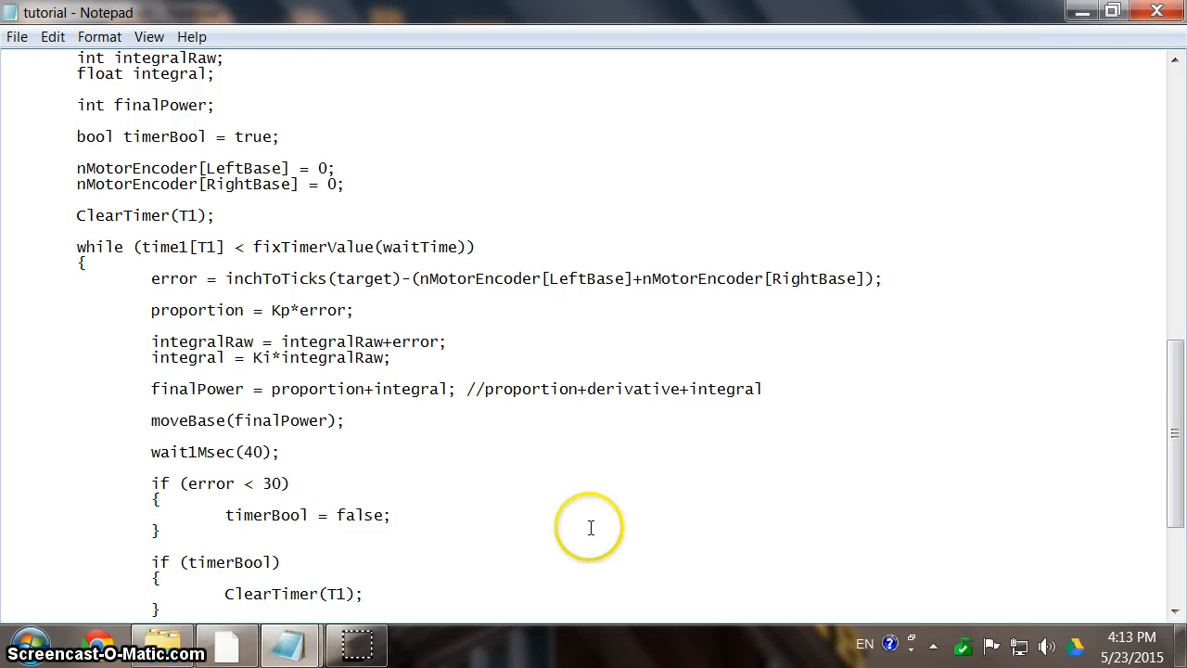
Review PIDBaseControl and highlight the integralRaw and integral calculation lines.
scroll("up", 3)
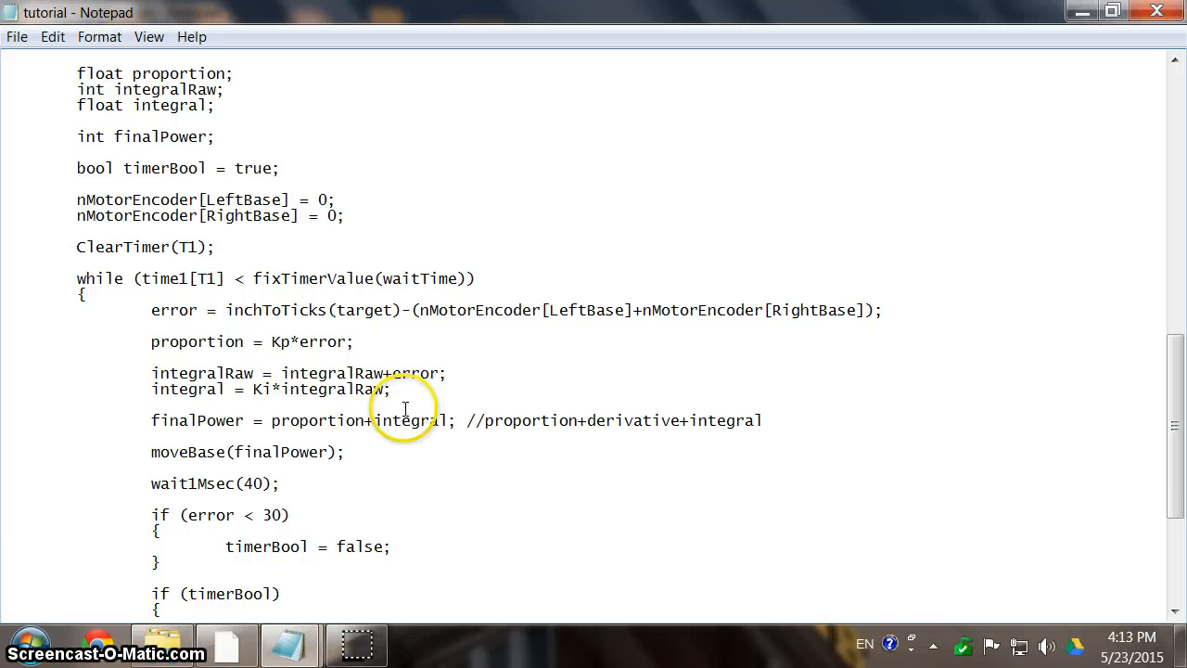
double_click(415, 373)
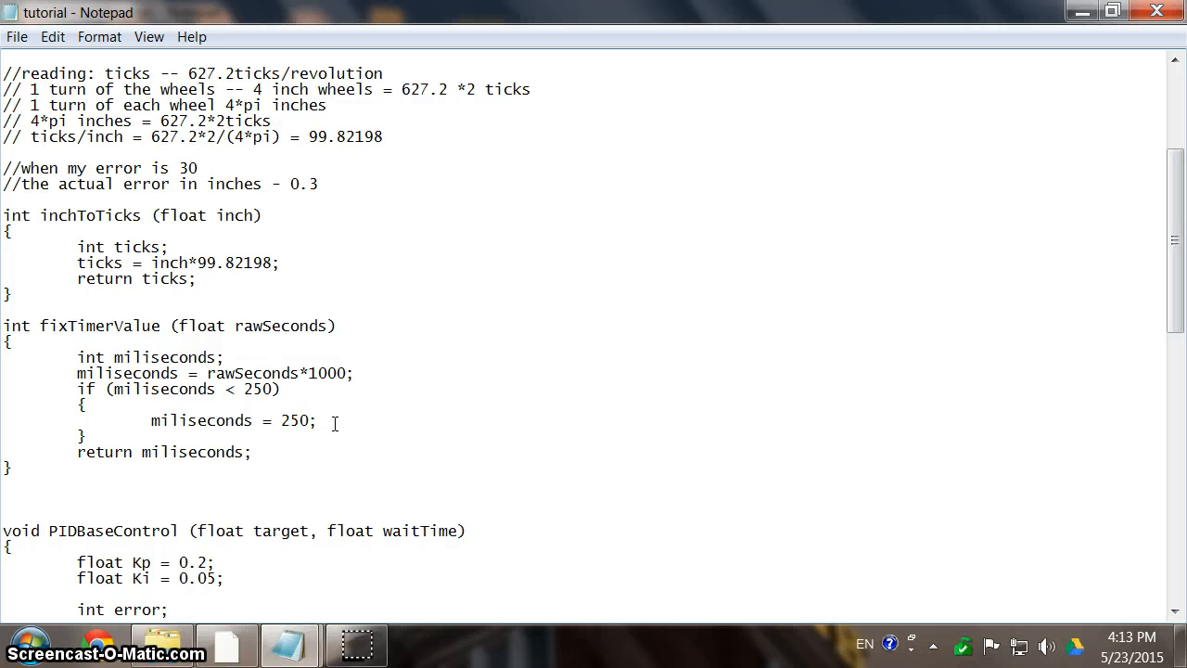
scroll("down", 3)
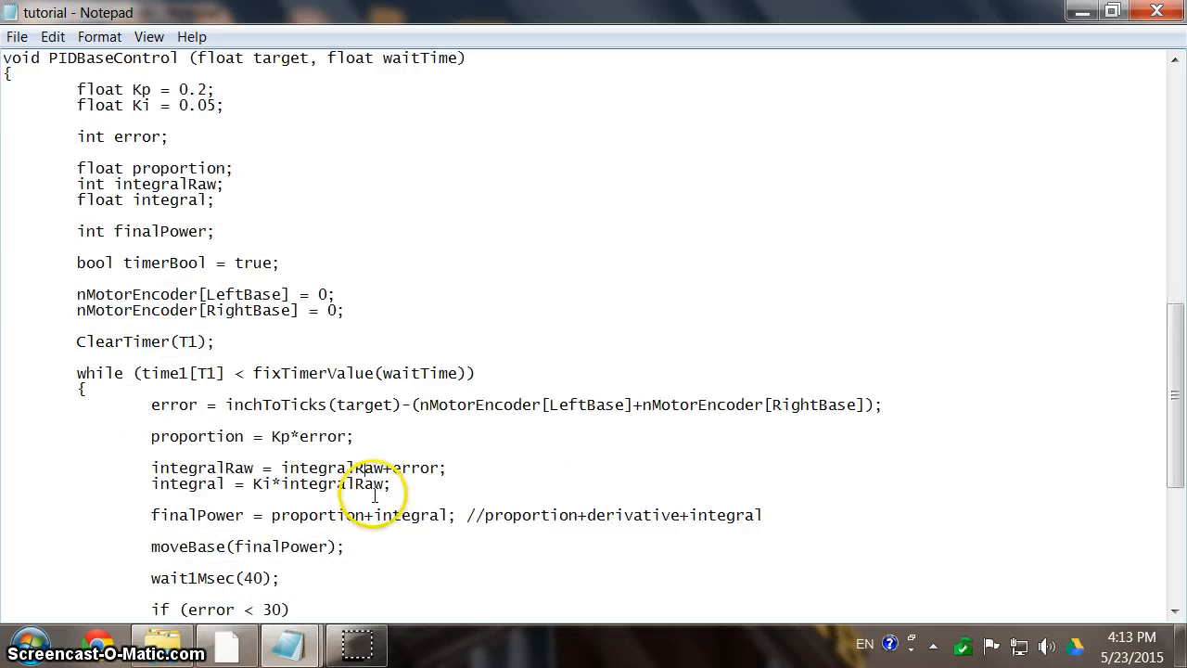
scroll("down", 3)
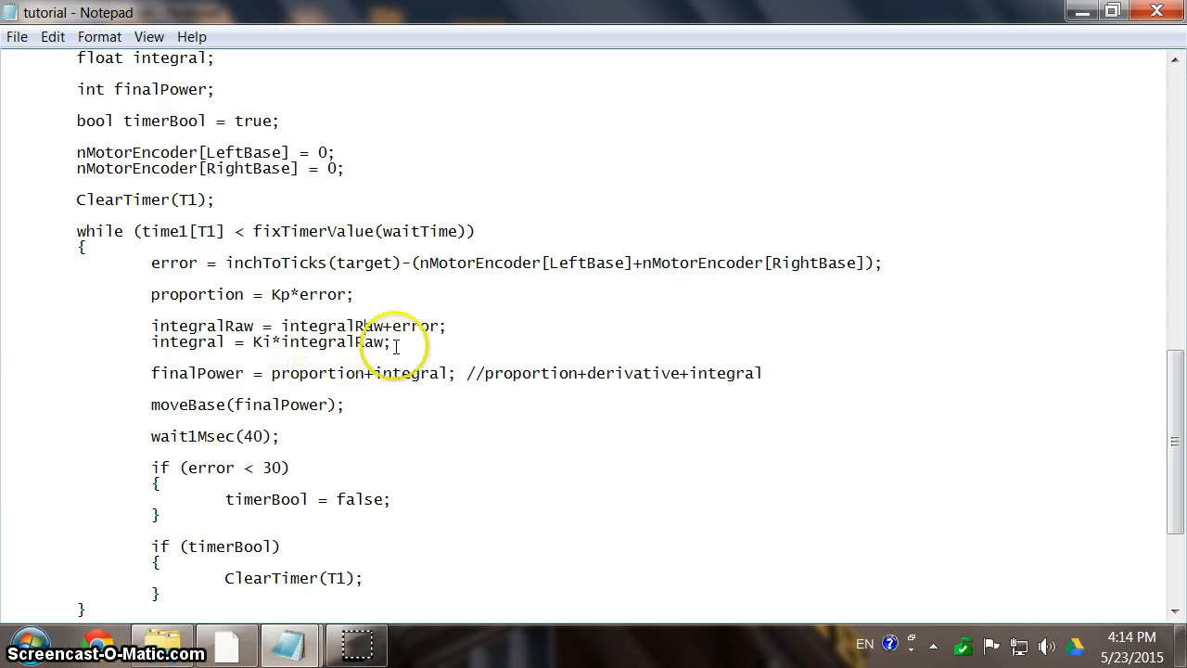
left_click_drag(152, 327, 391, 341)
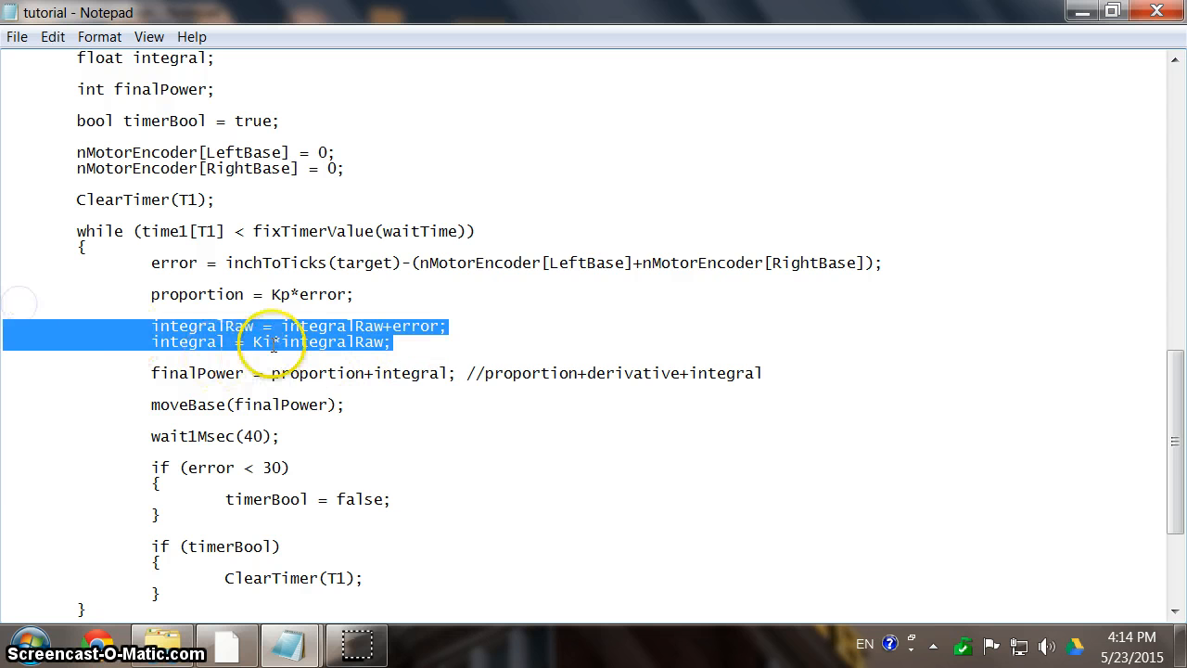
scroll("down", 3)
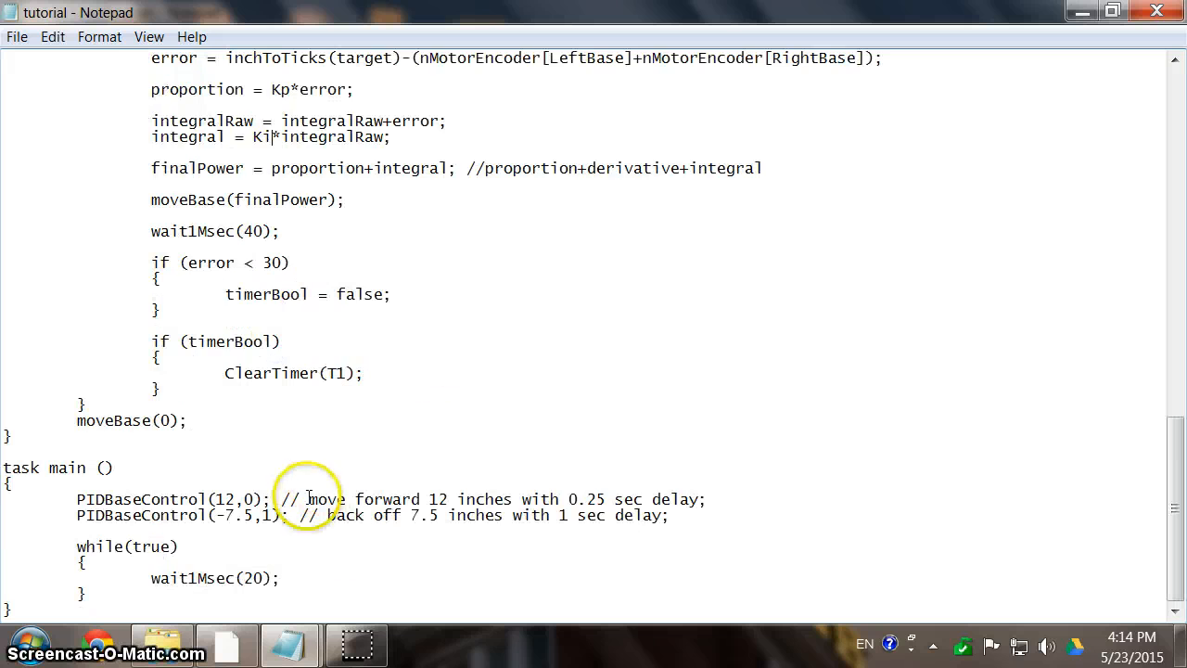
scroll("up", 3)
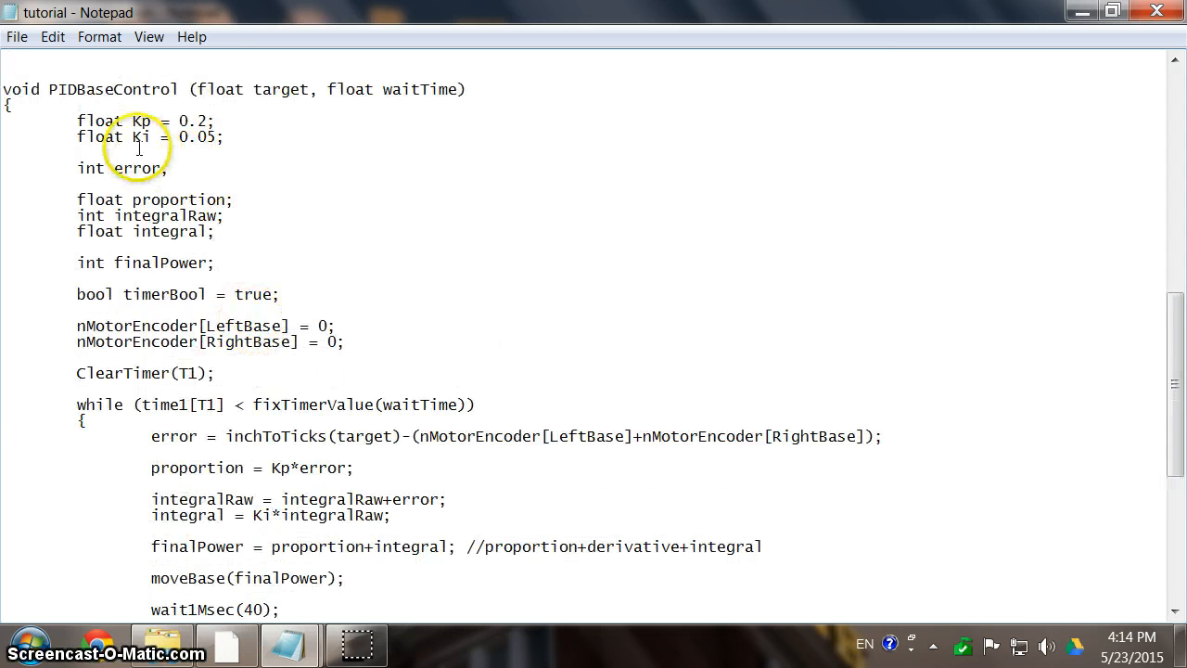
scroll("down", 3)
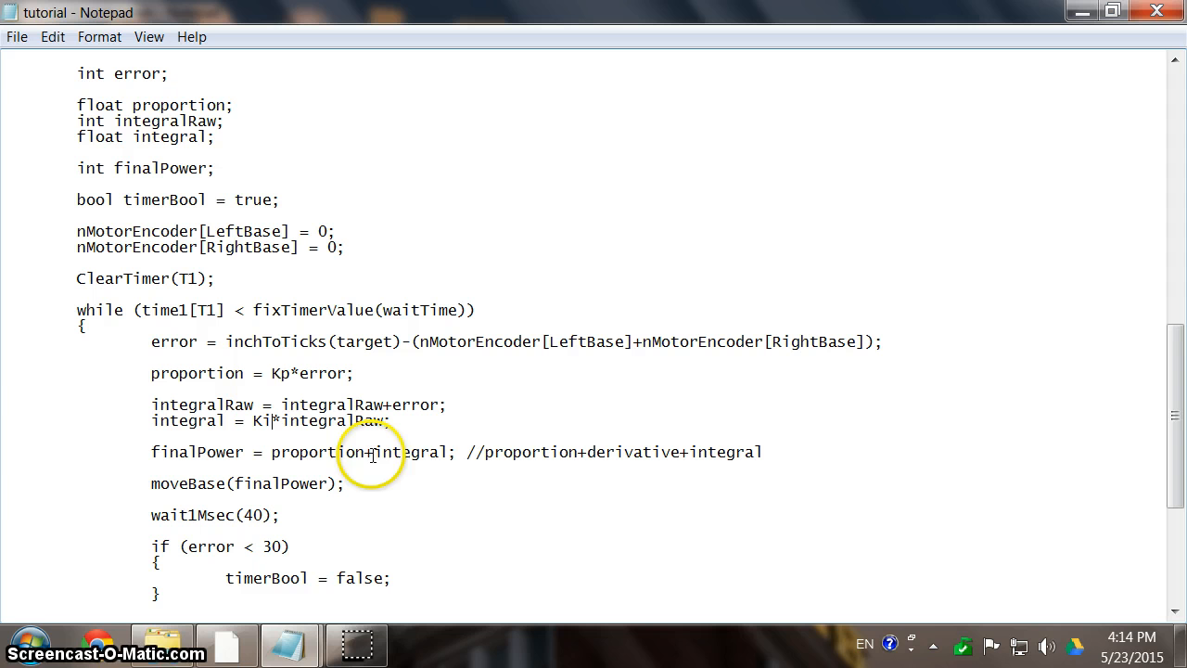
Highlight finalPower and the proportion term in its sum while reading the code.
double_click(408, 452)
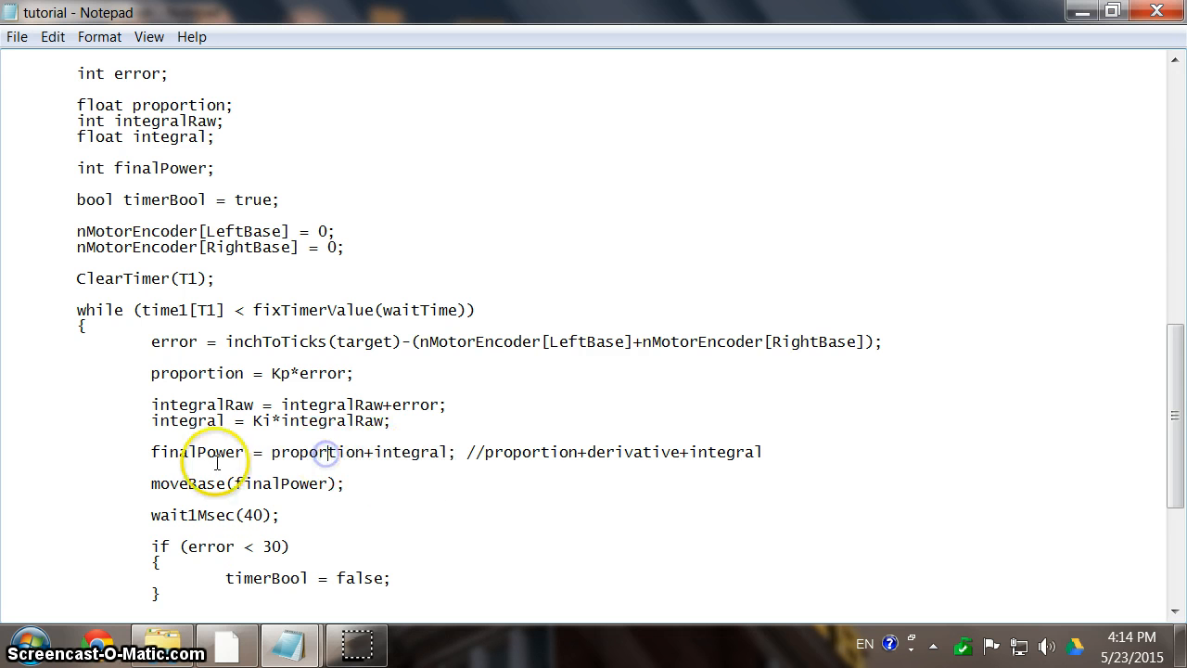
double_click(197, 453)
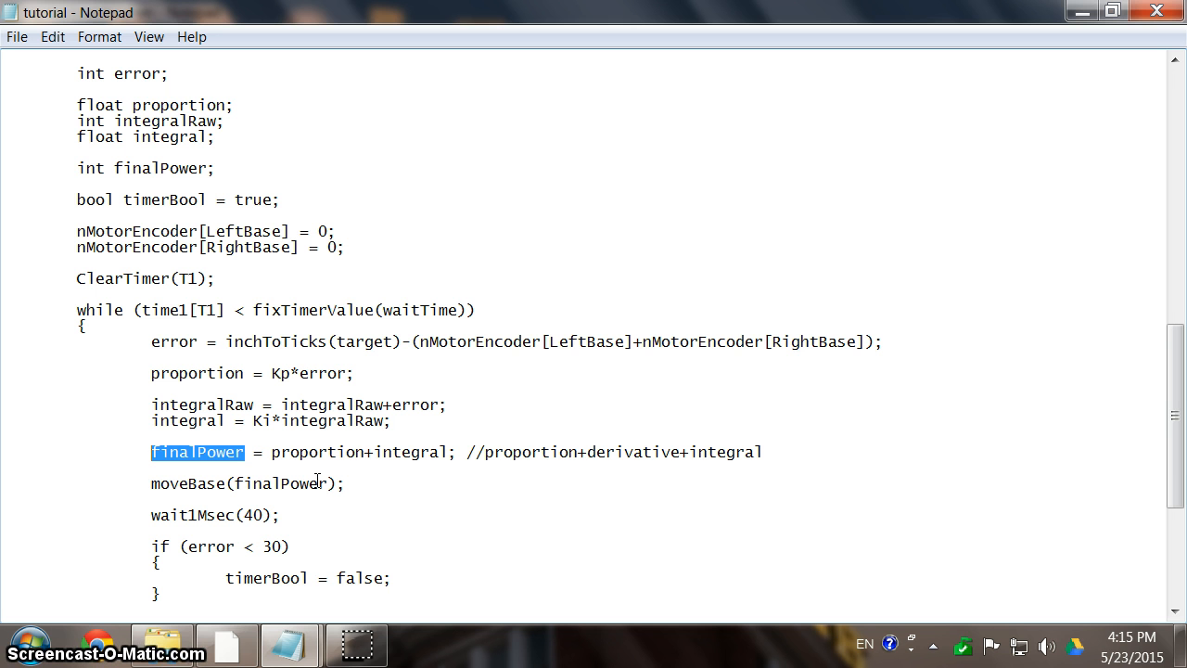
left_click(392, 419)
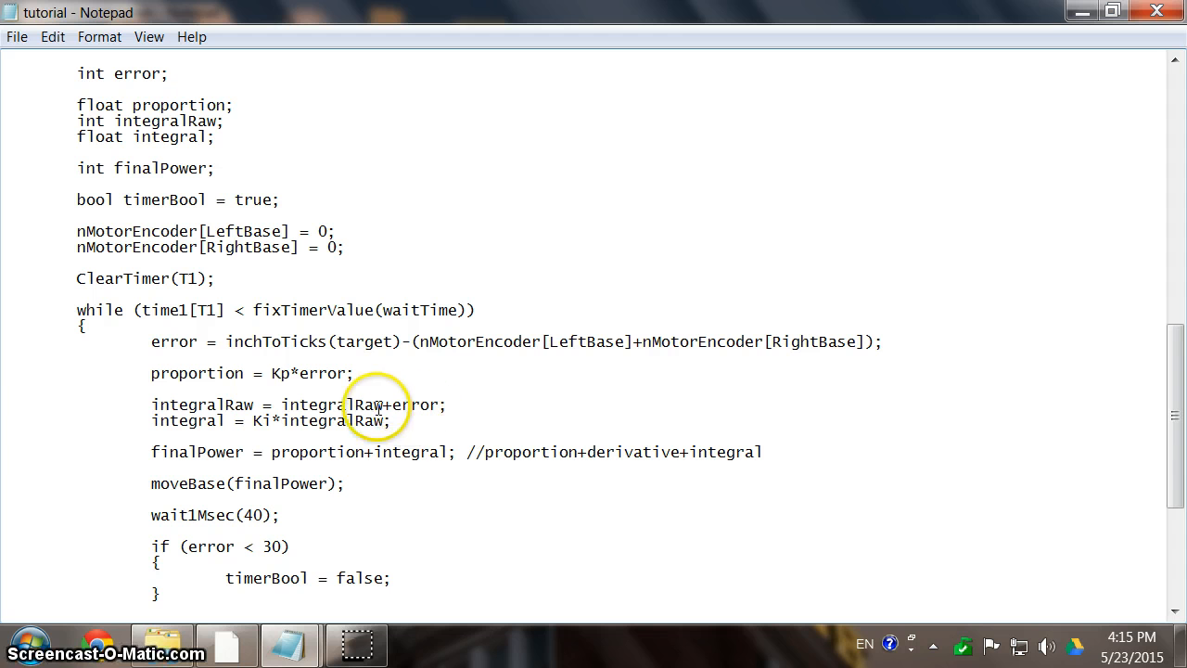
mouse_move(566, 467)
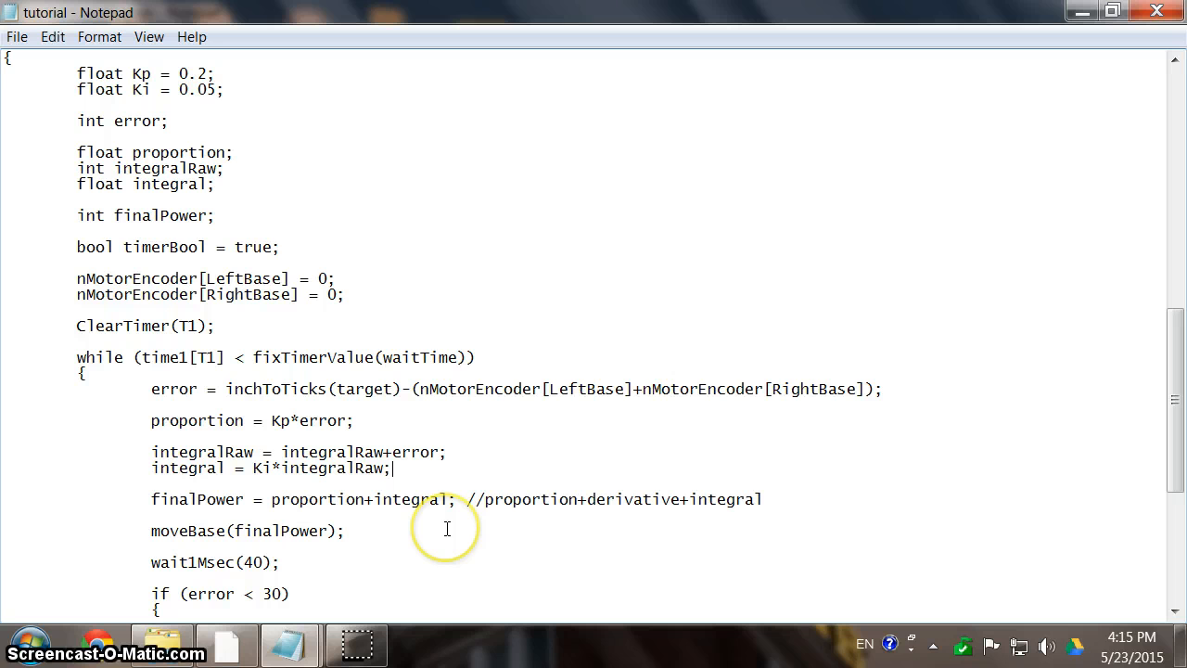
mouse_move(274, 471)
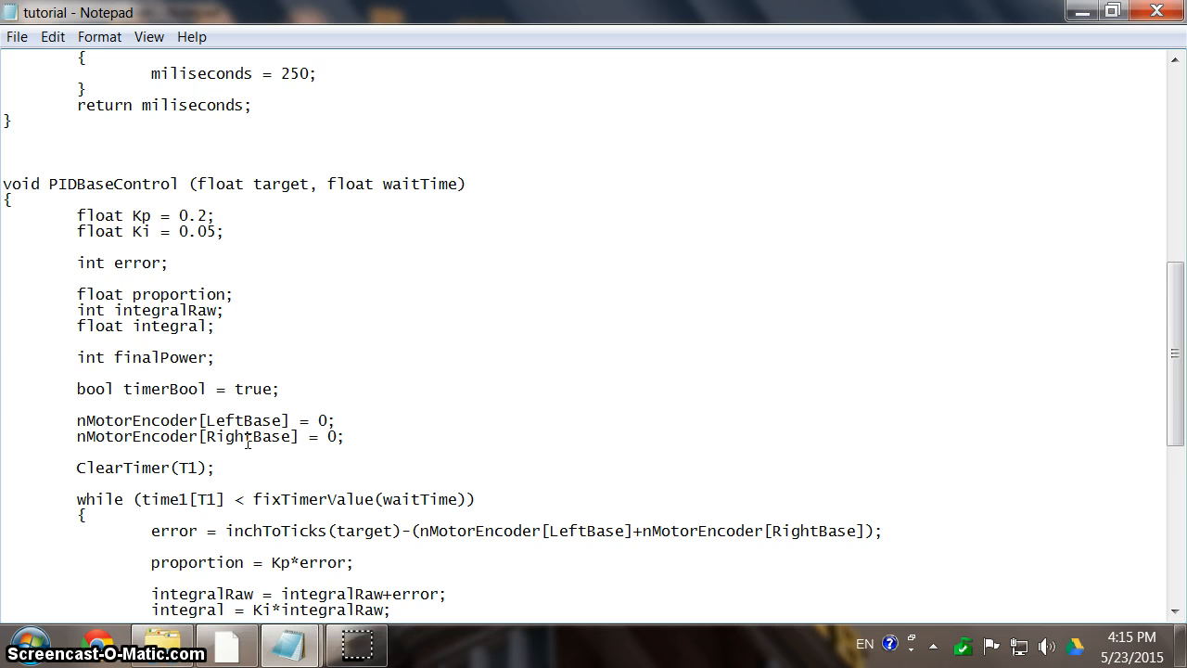
left_click(393, 608)
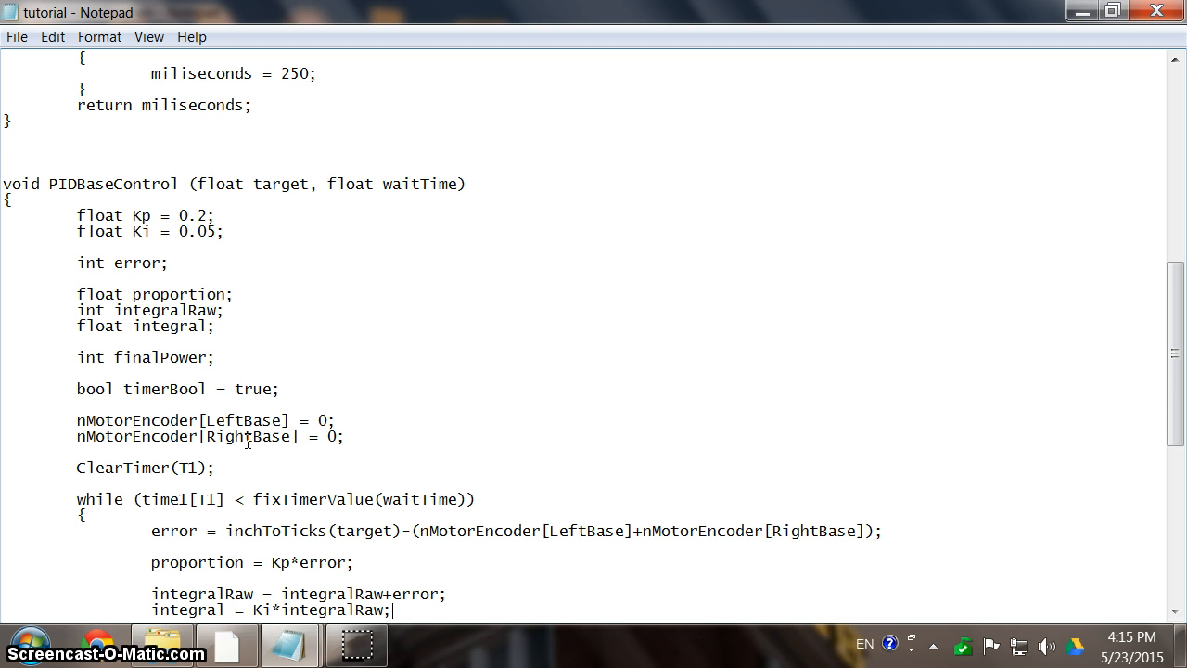
scroll("down", 3)
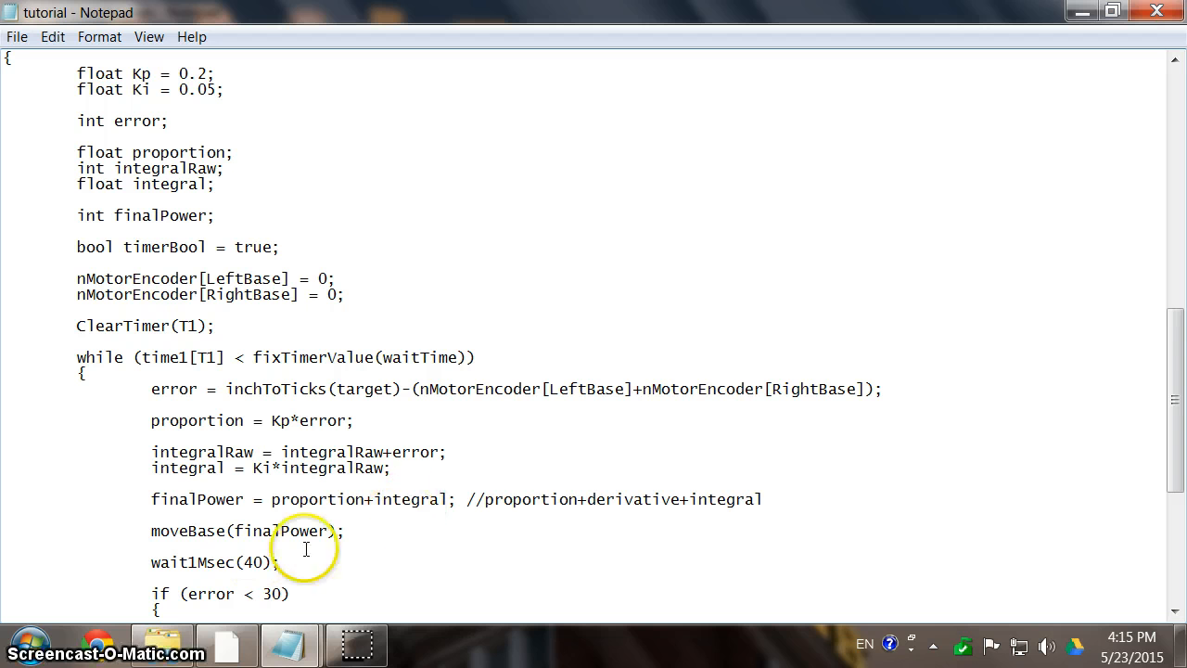
mouse_move(393, 508)
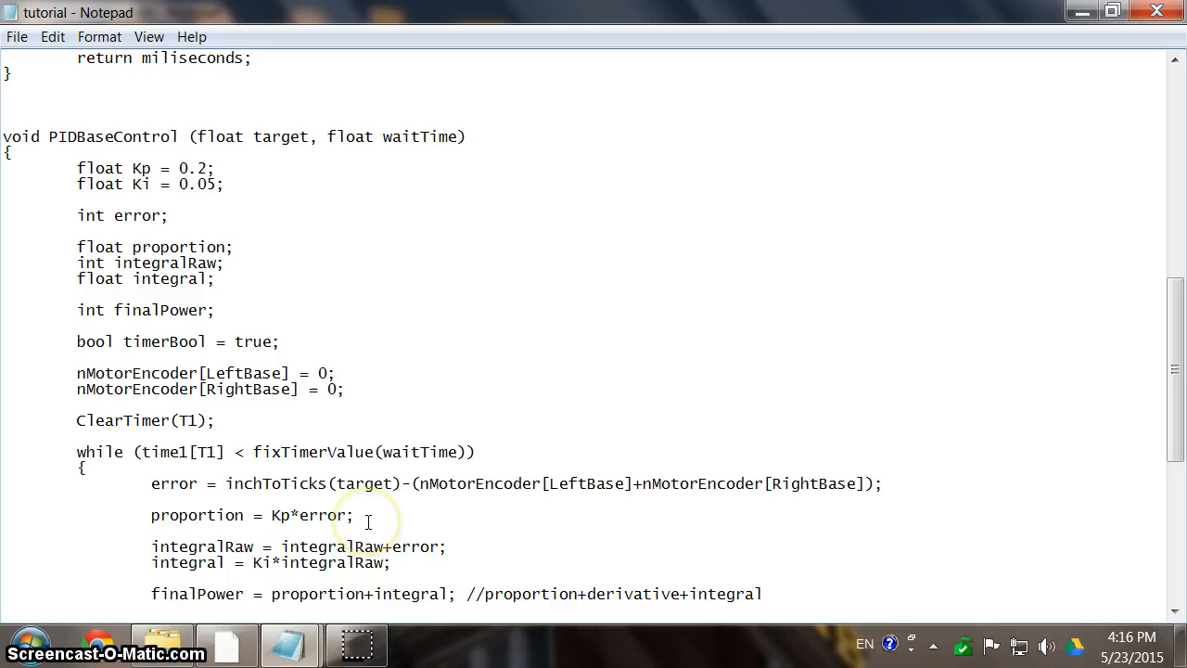
scroll("down", 3)
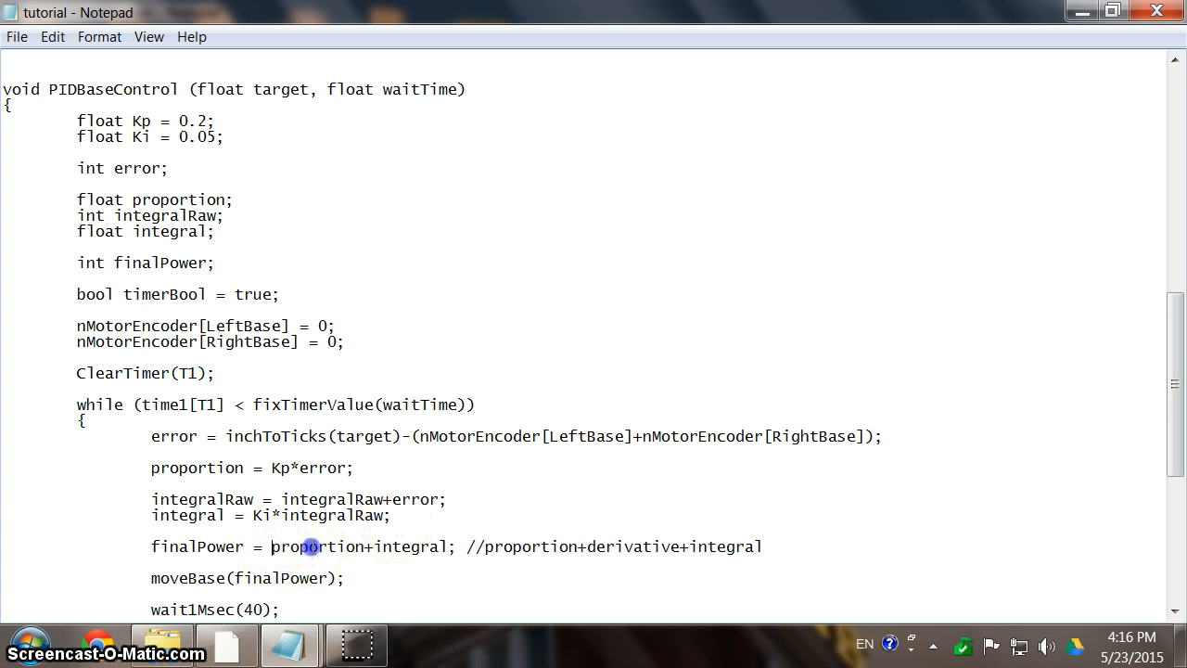
double_click(319, 545)
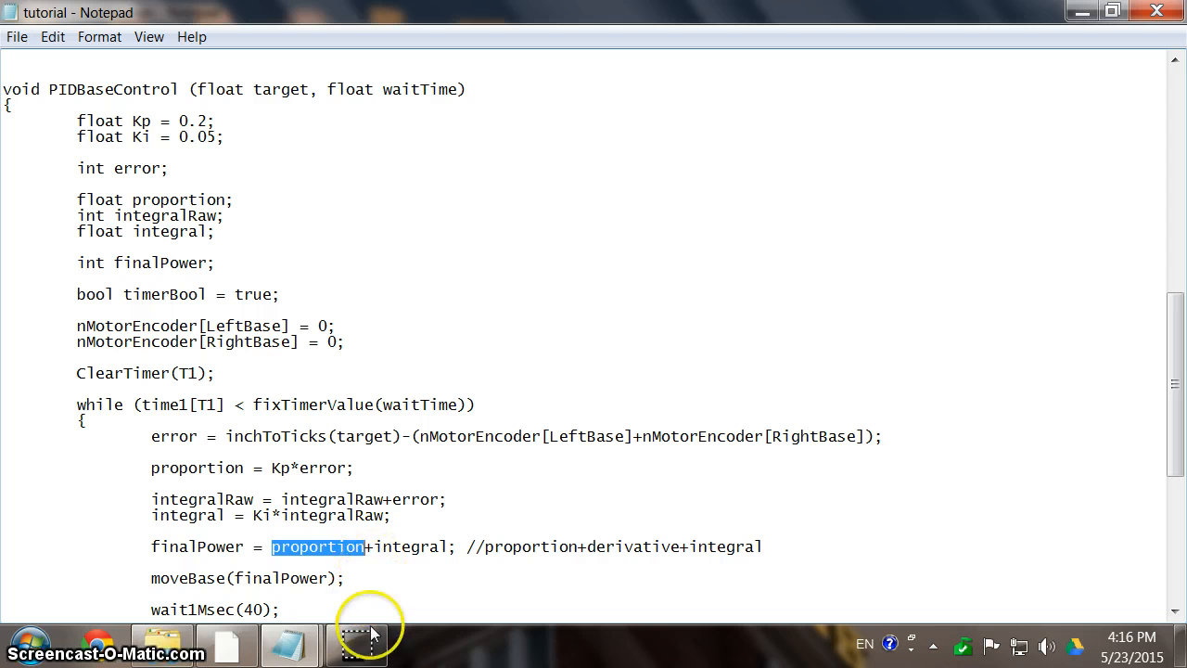
left_click(350, 545)
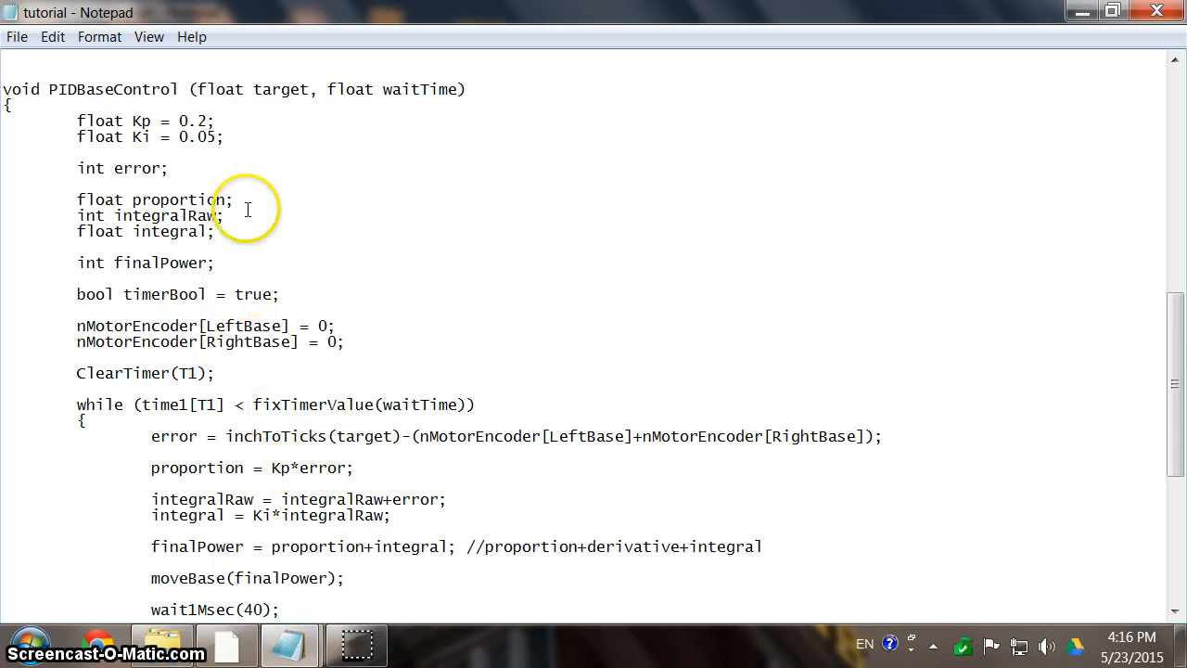
mouse_move(441, 390)
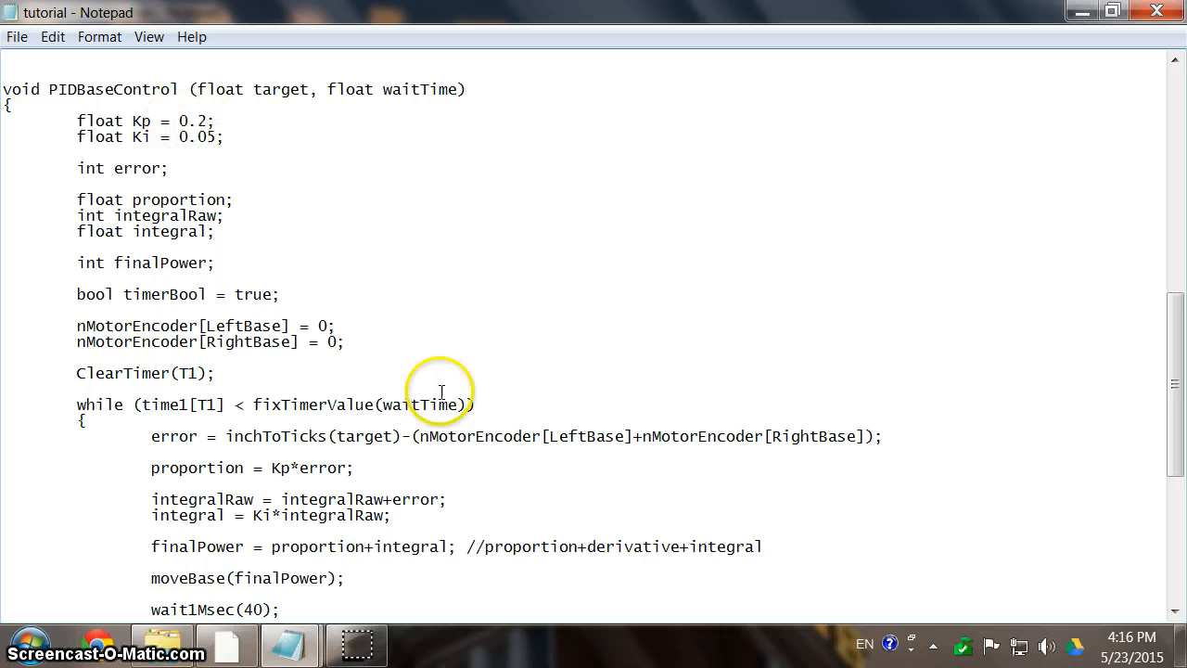
mouse_move(624, 519)
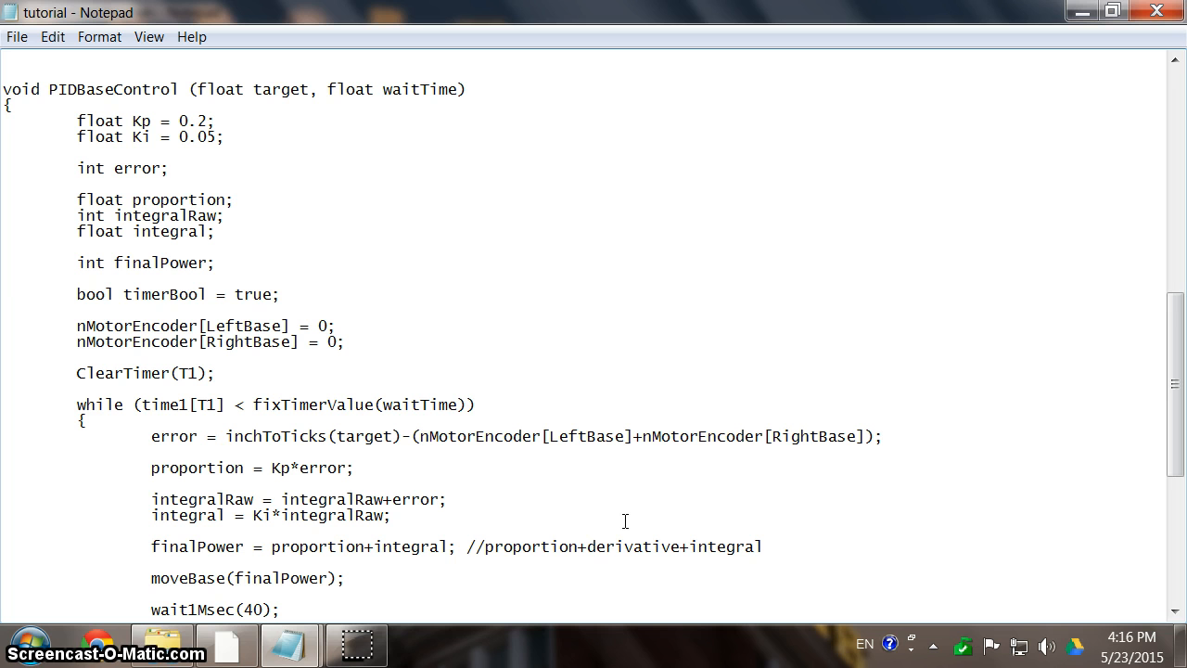
left_click(357, 545)
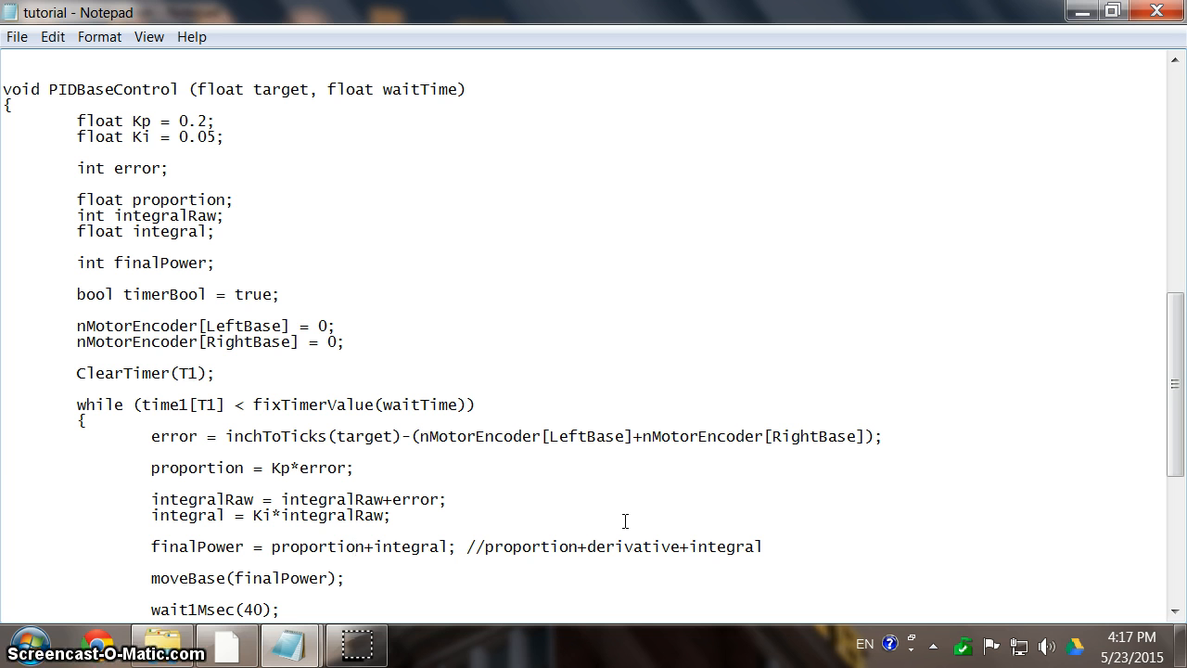
left_click(356, 545)
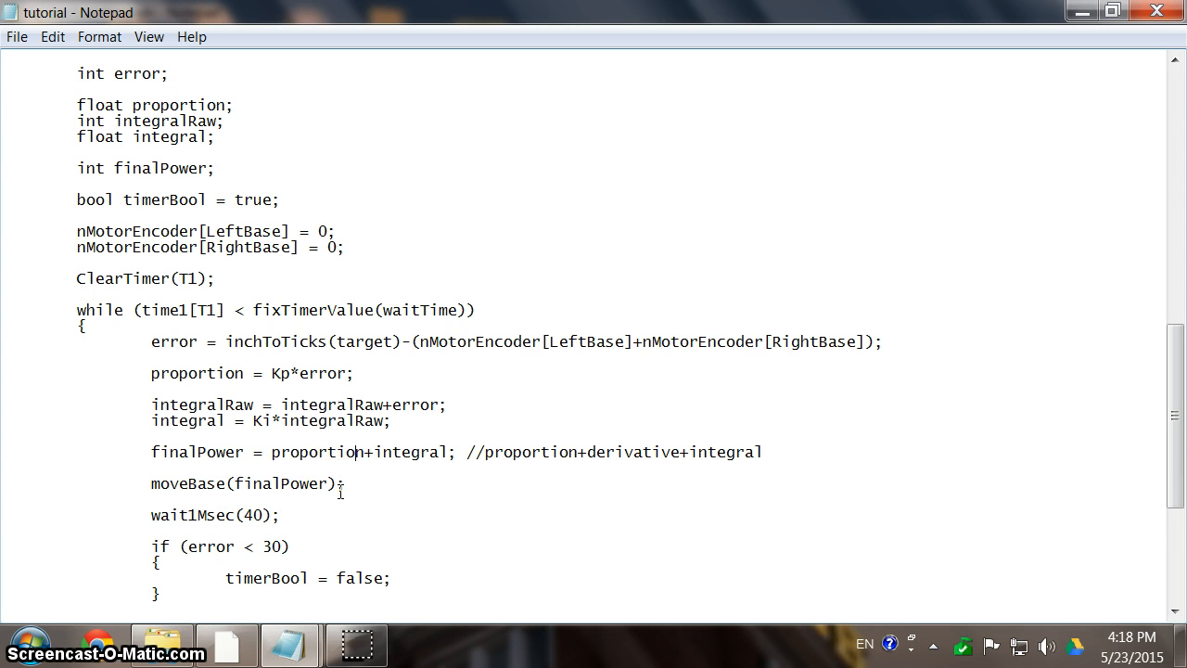
Begin a divider line of > arrows, dashes and a 0 above PIDBaseControl.
double_click(311, 452)
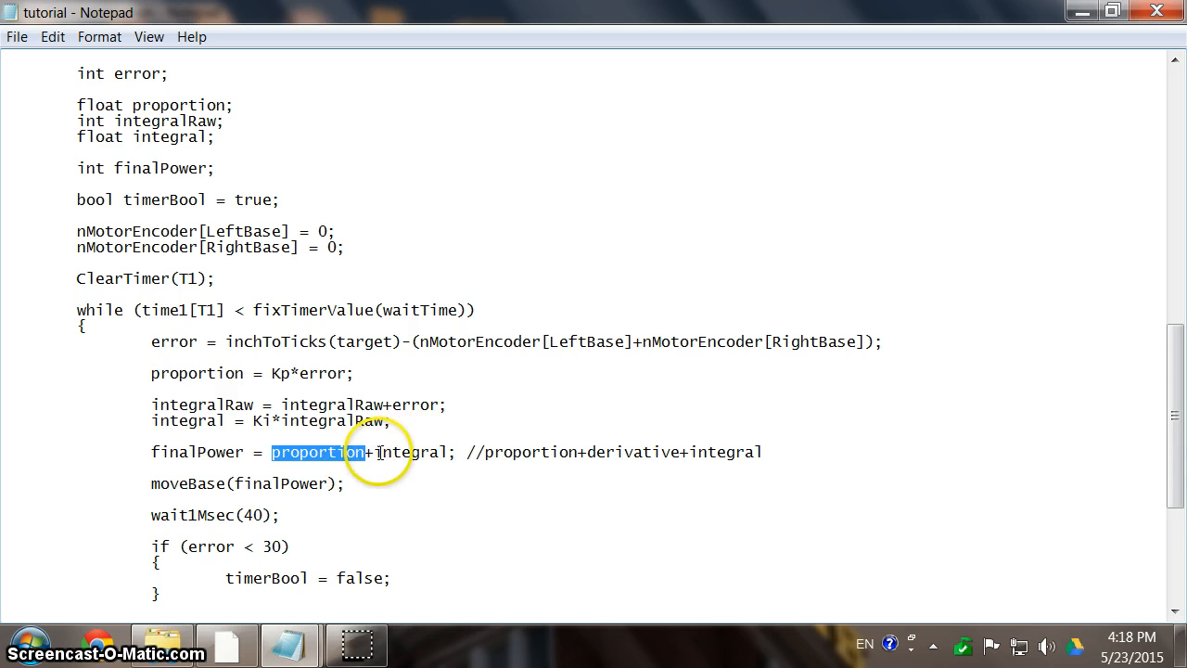
double_click(408, 453)
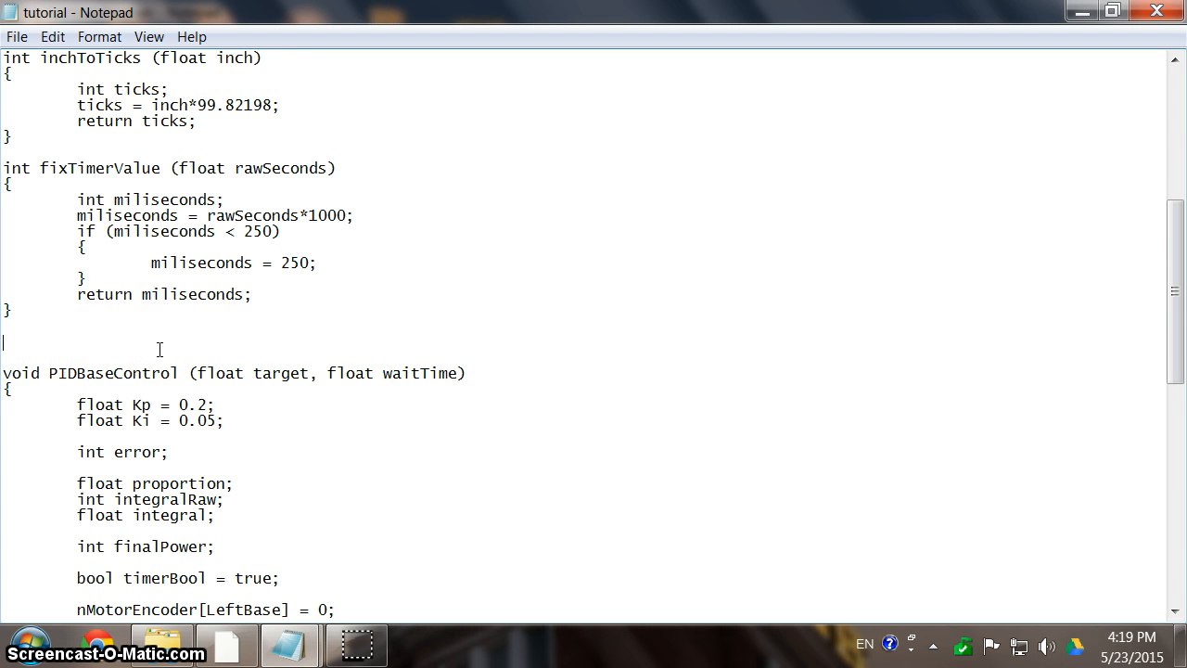
type(">>>>>>>>>>>>>>>>>>>>>>>>")
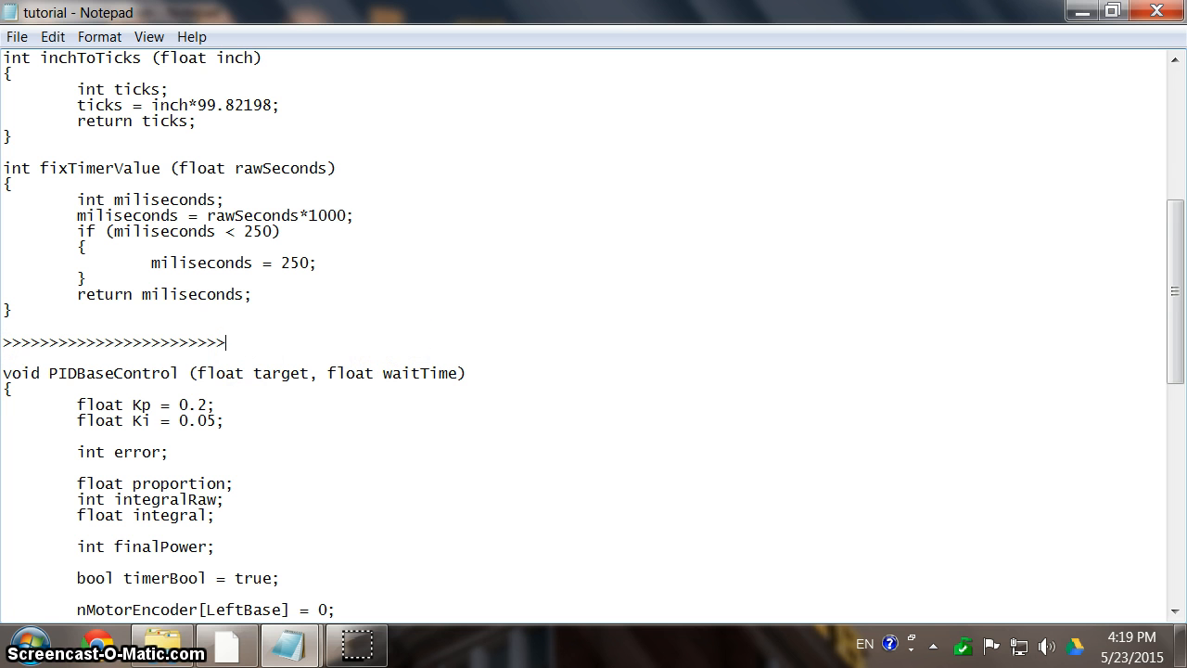
type("------------------")
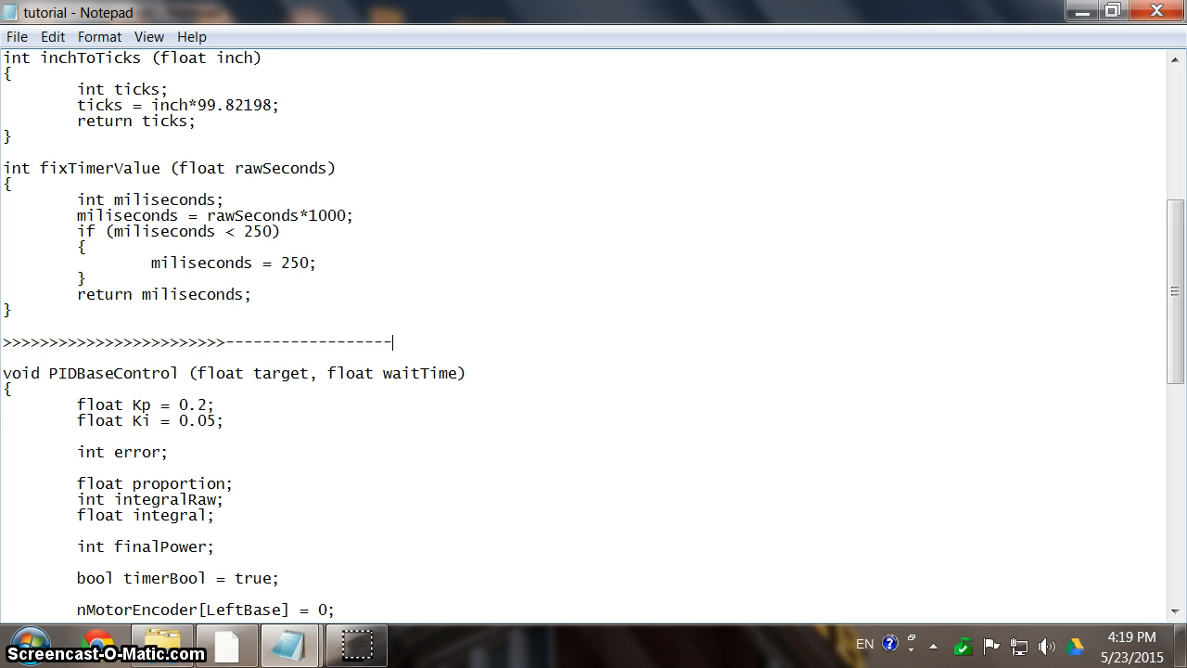
type("0-")
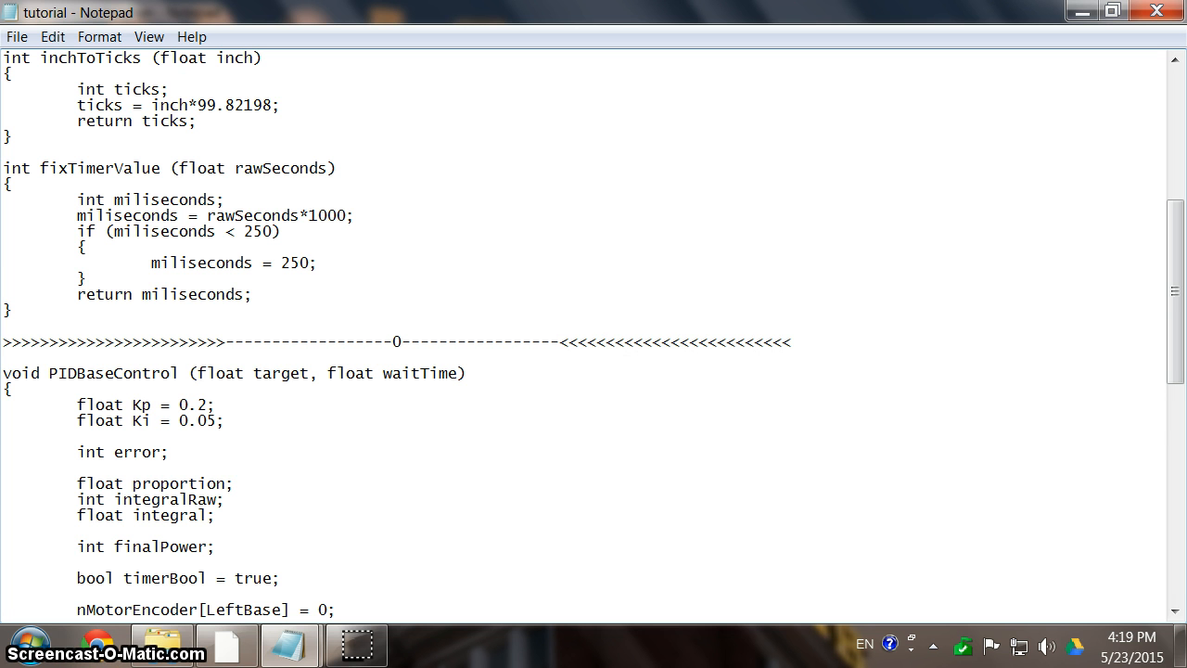
Select the right-pointing arrows of the divider to point them out.
left_click(8, 341)
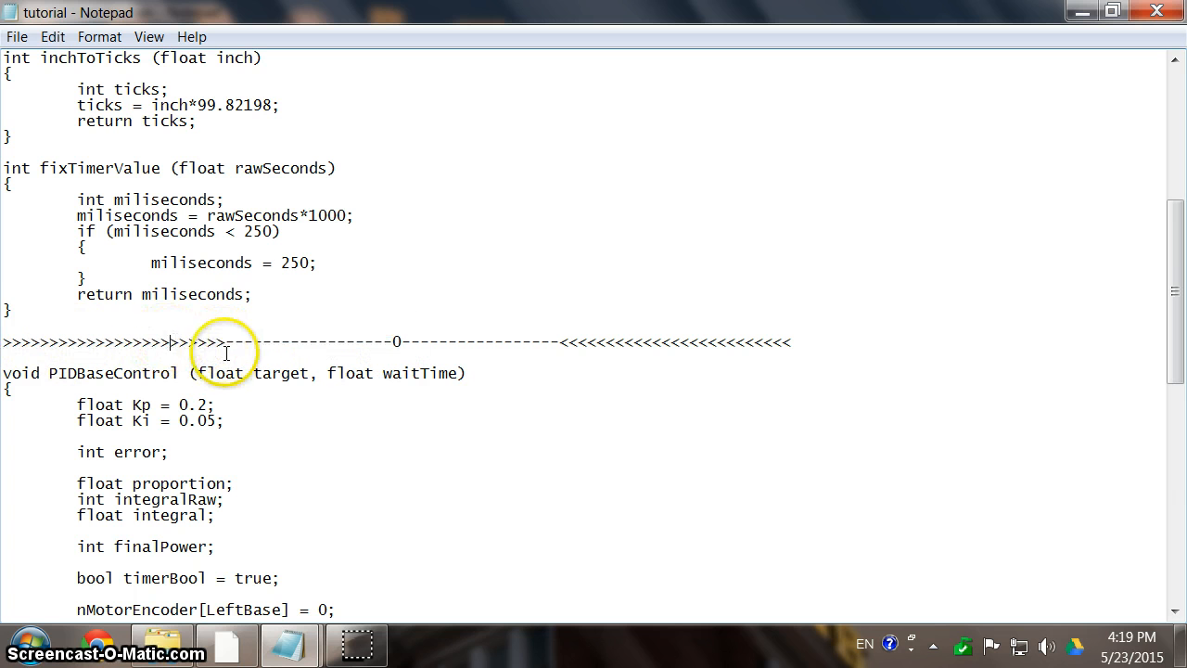
left_click_drag(223, 341, 4, 342)
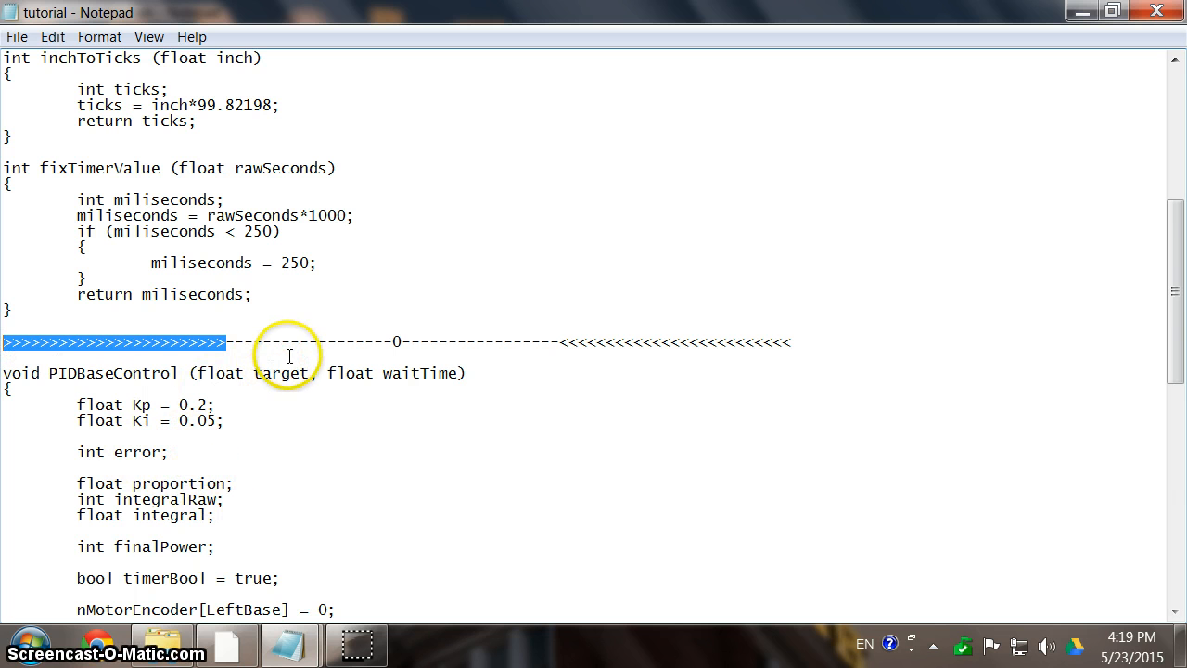
mouse_move(287, 406)
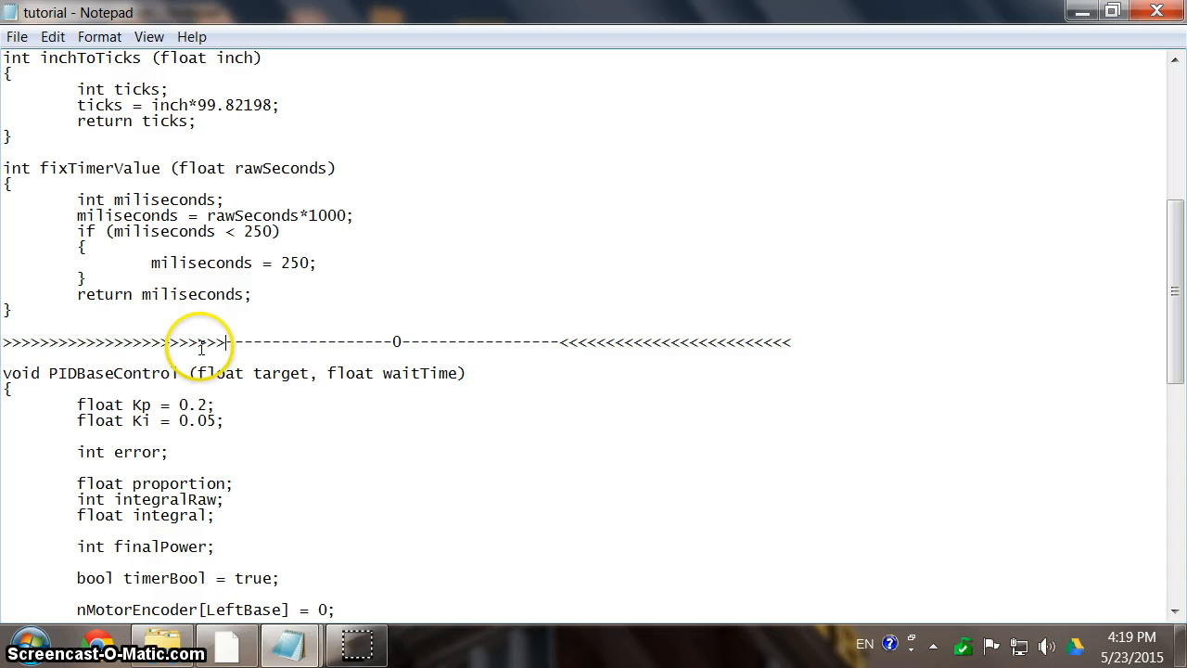
left_click_drag(226, 341, 397, 341)
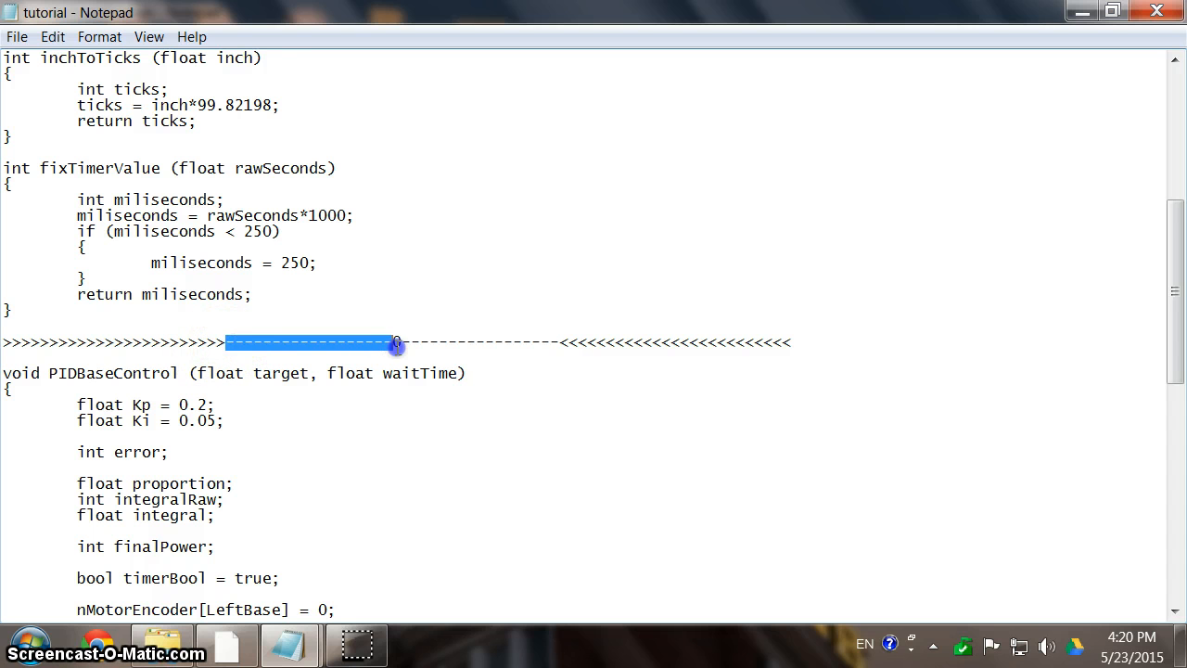
mouse_move(306, 379)
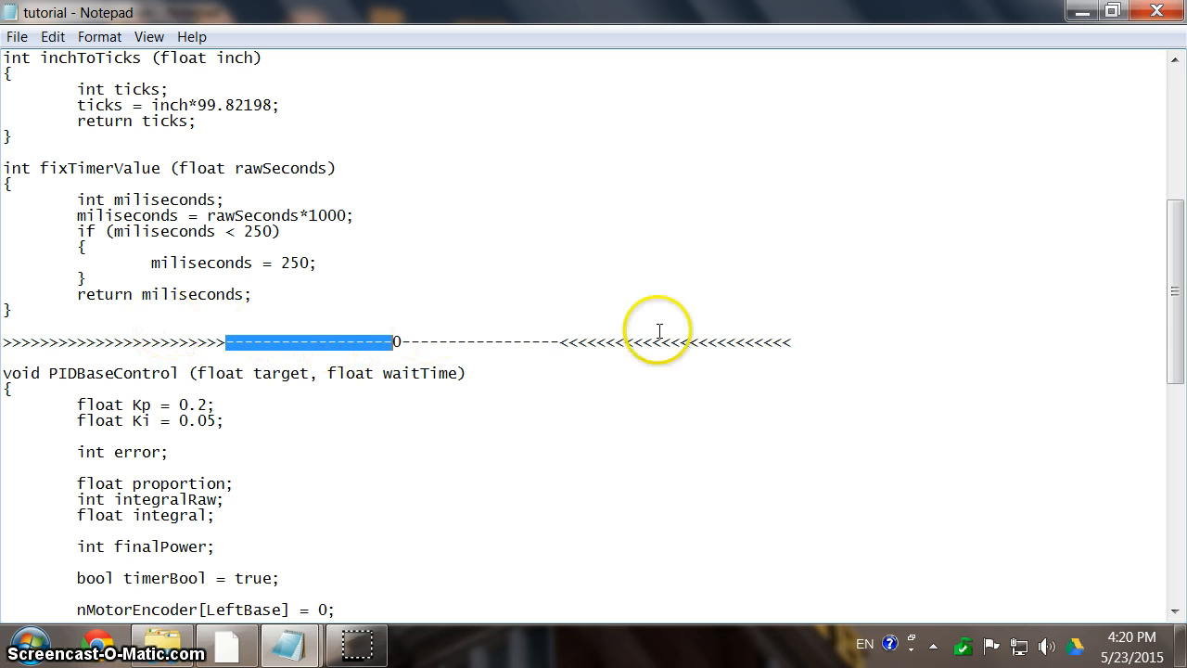
mouse_move(258, 349)
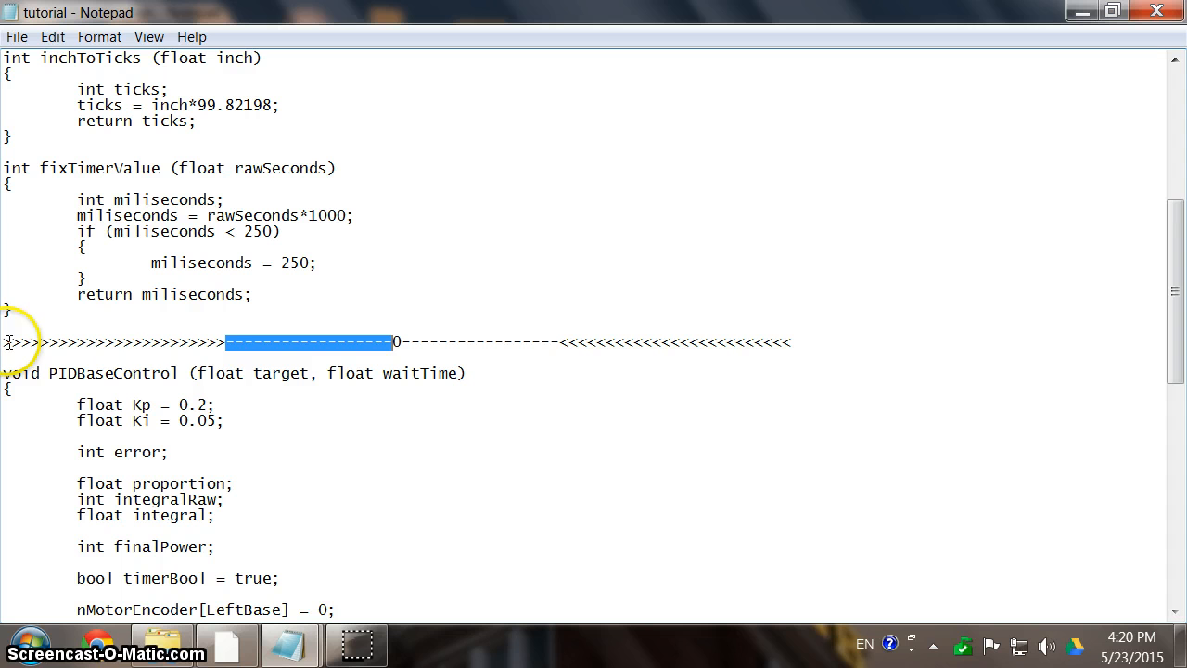
mouse_move(222, 349)
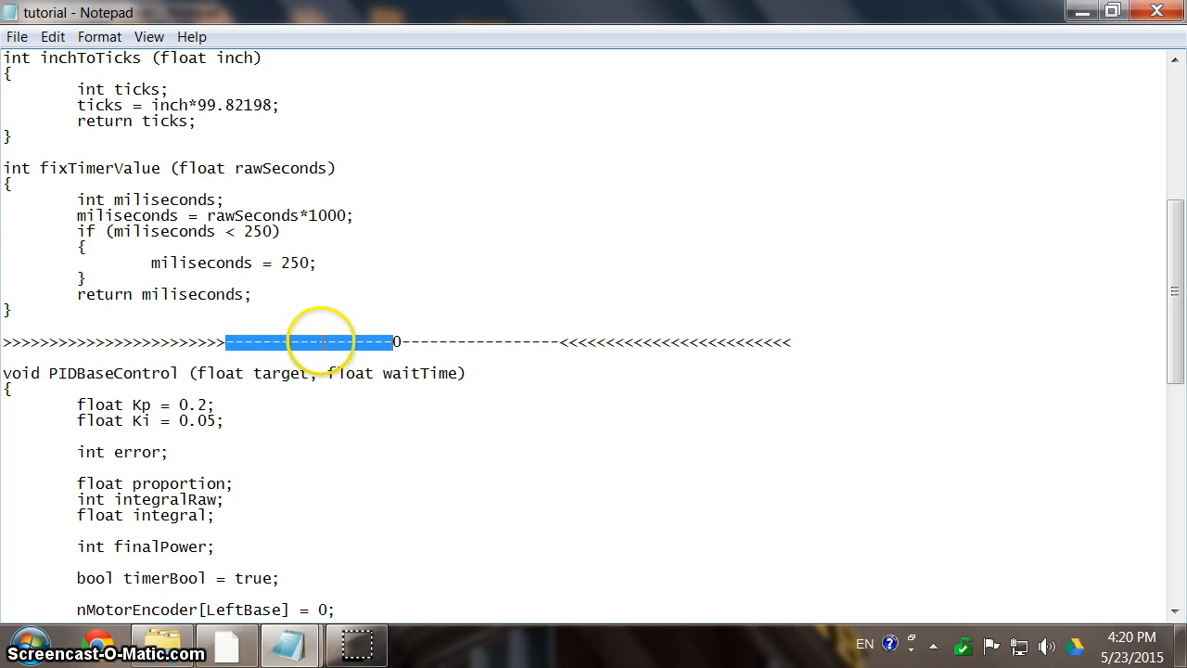
mouse_move(397, 363)
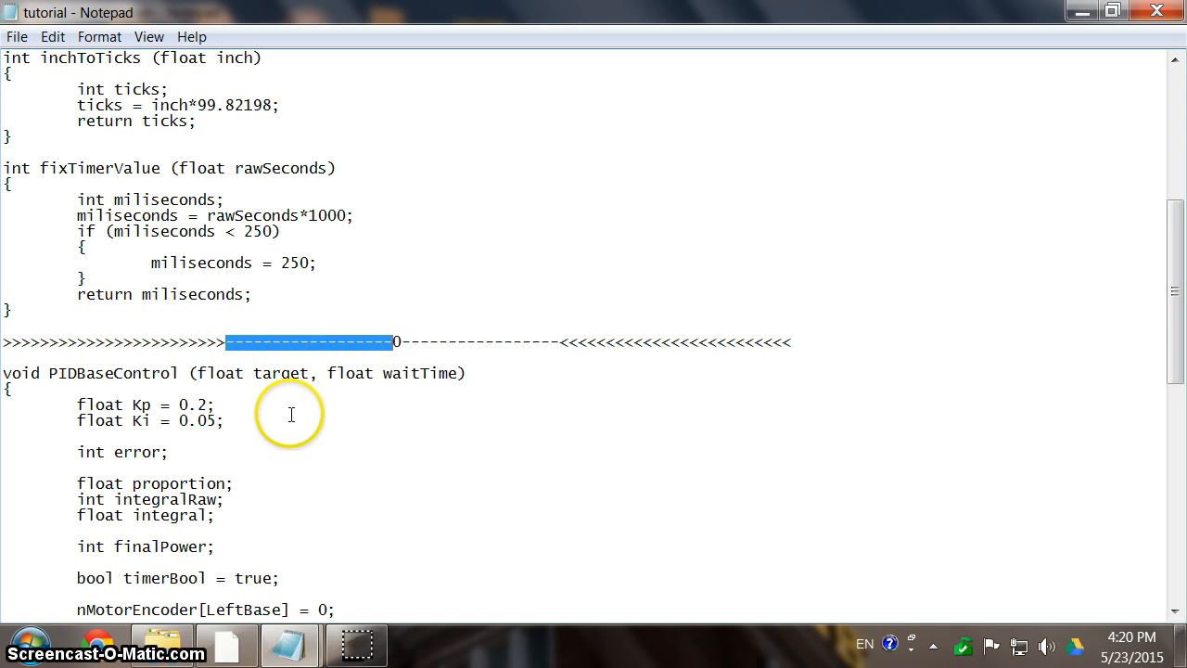
mouse_move(326, 404)
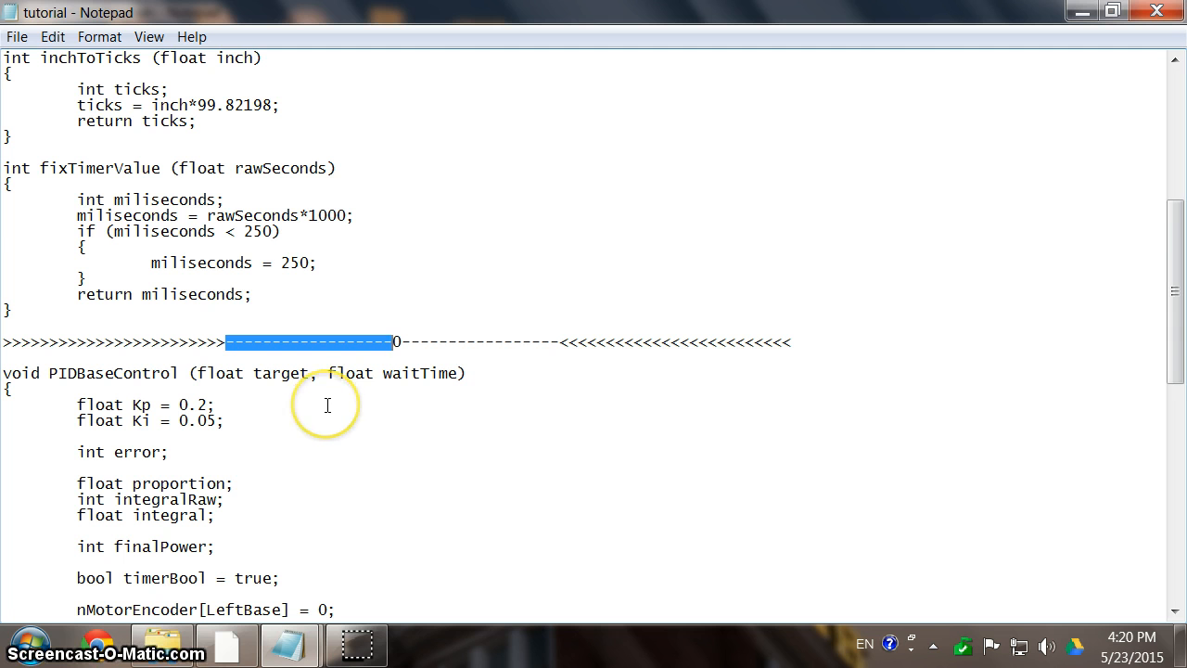
scroll("down", 3)
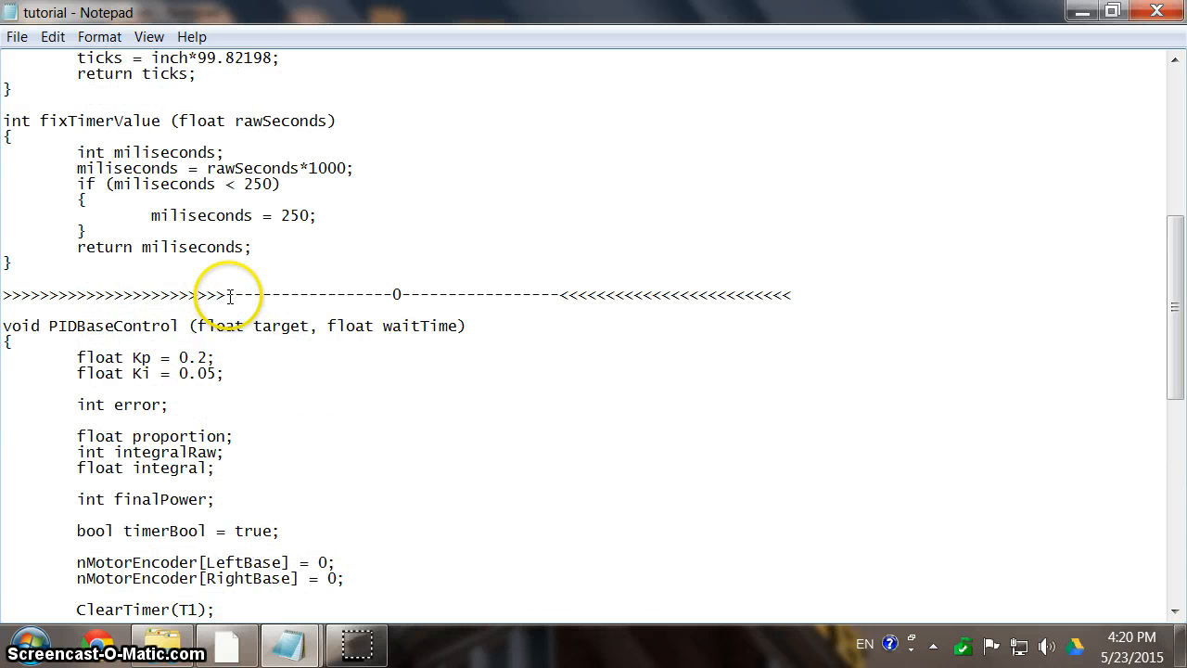
left_click_drag(227, 293, 390, 293)
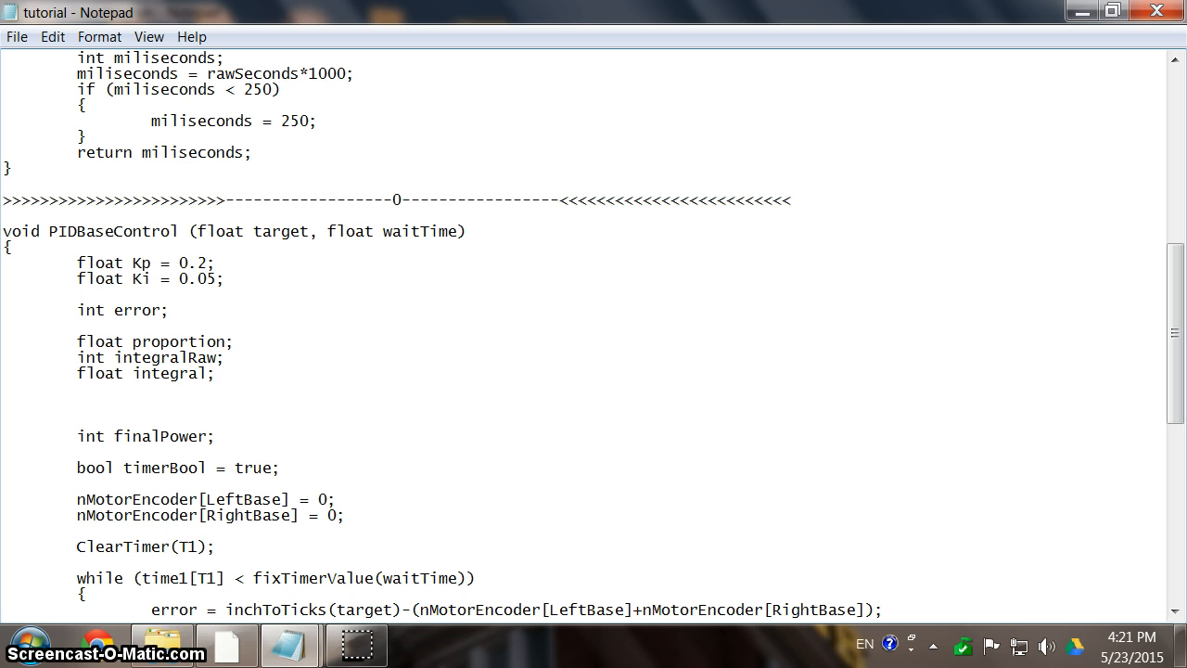
Declare a new line 'float integralActiveZone =' below float integral in PIDBaseControl.
type("float")
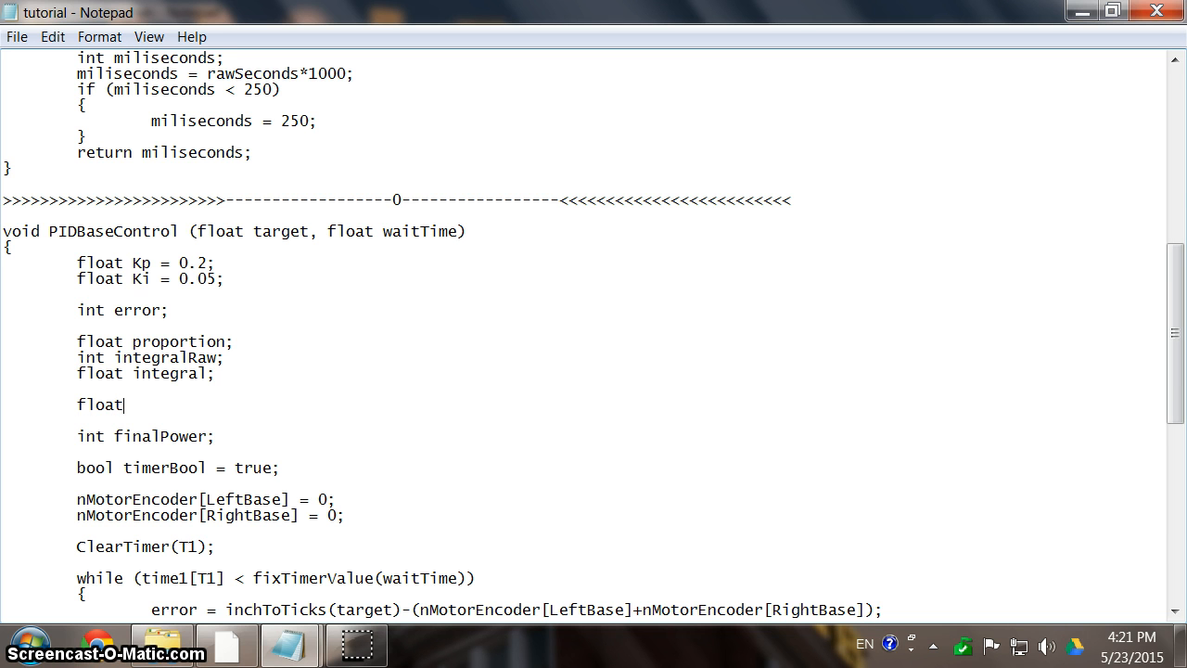
type("integra")
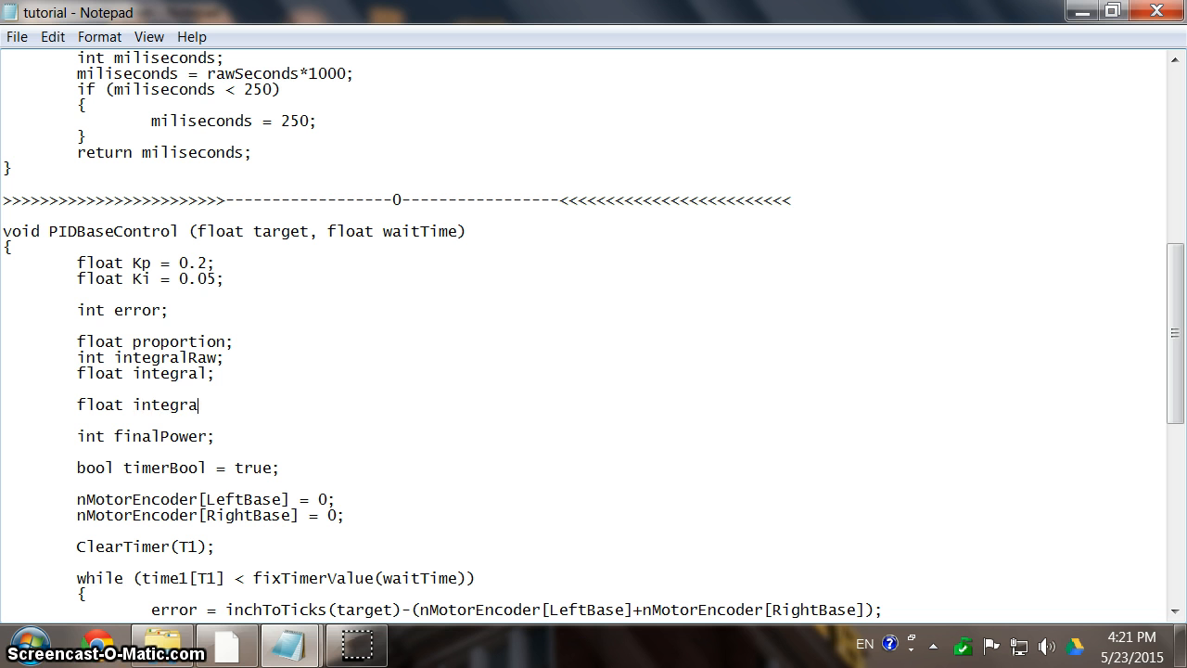
type("Acti")
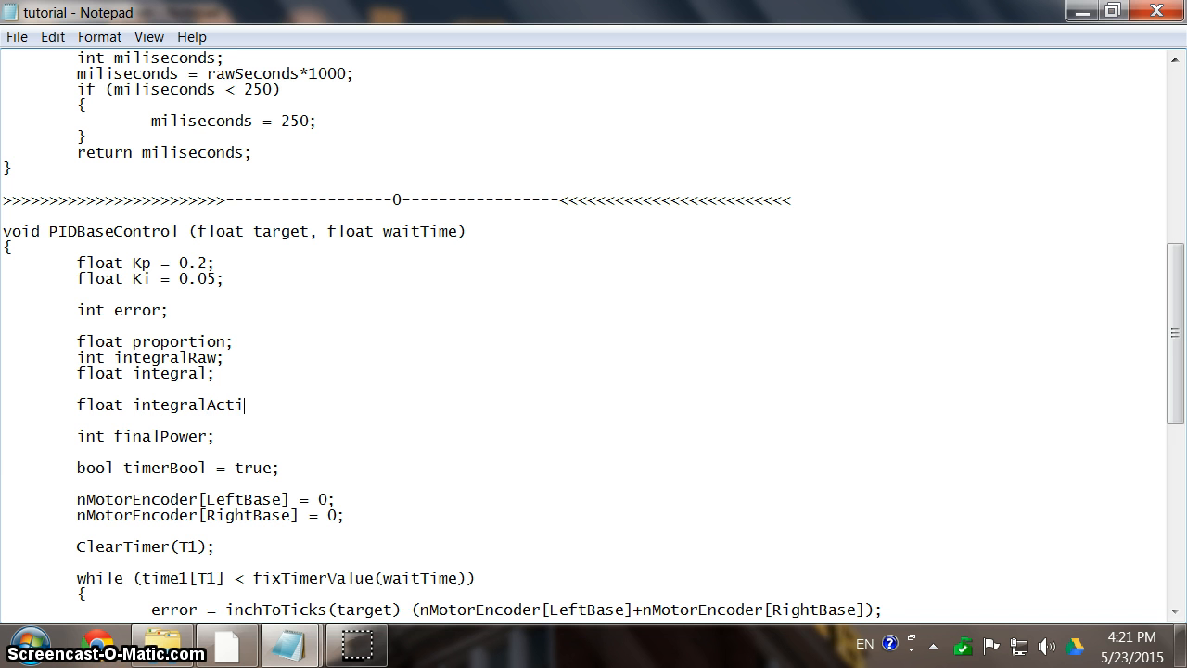
type("veZone")
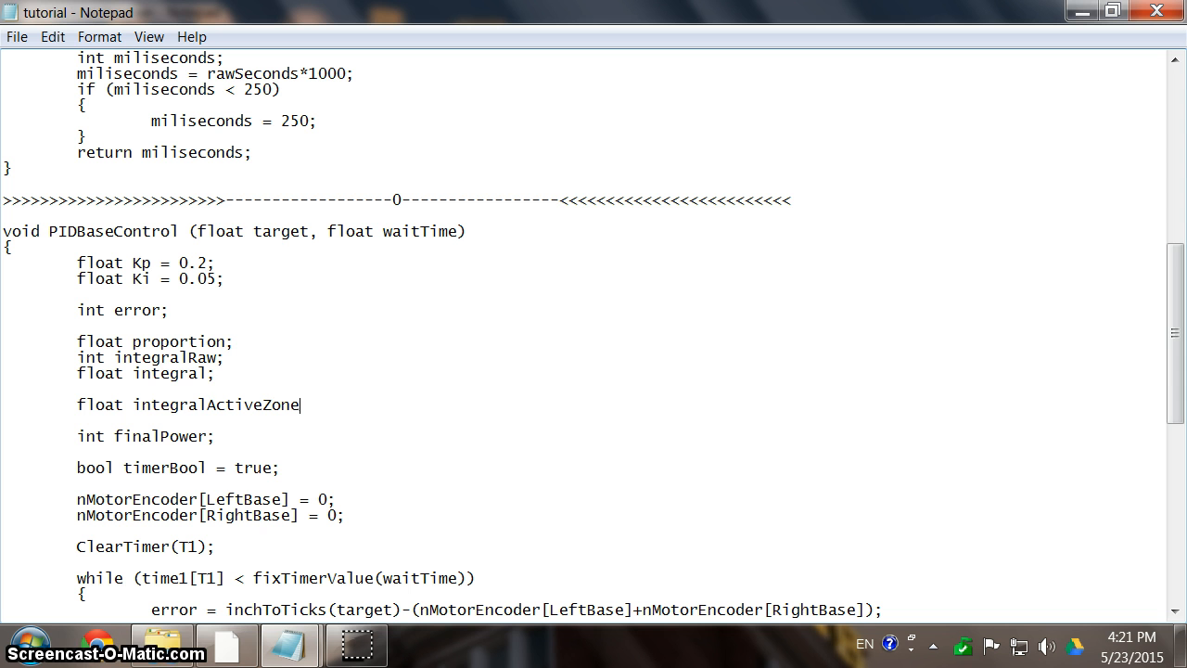
left_click_drag(222, 200, 394, 201)
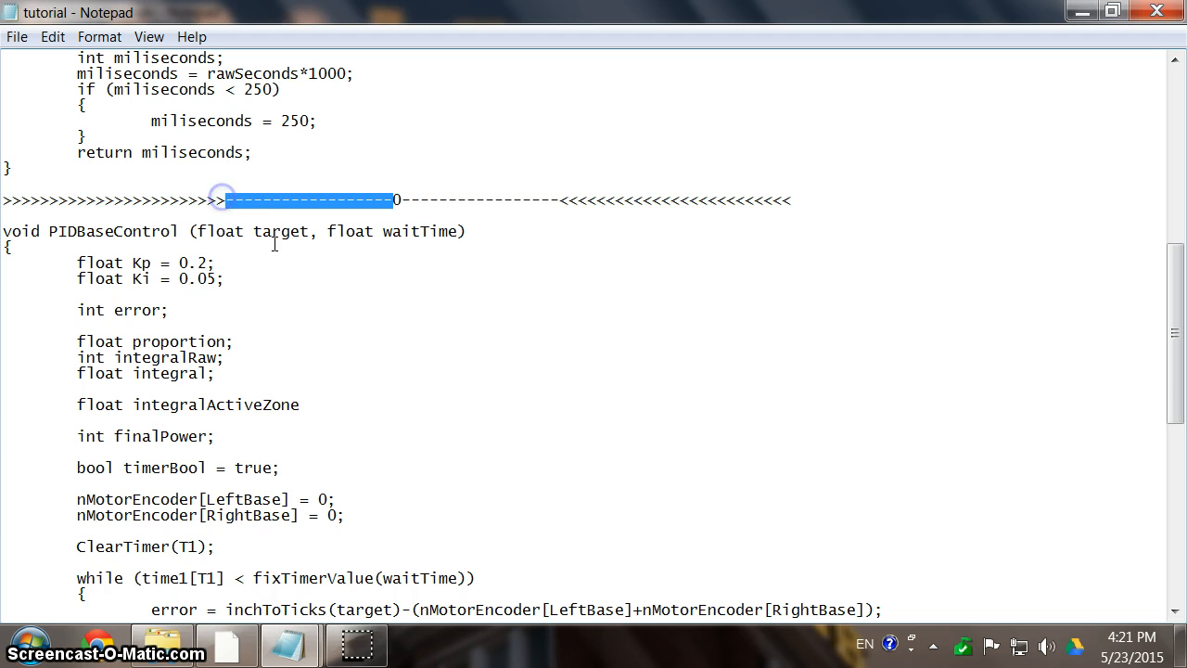
mouse_move(329, 399)
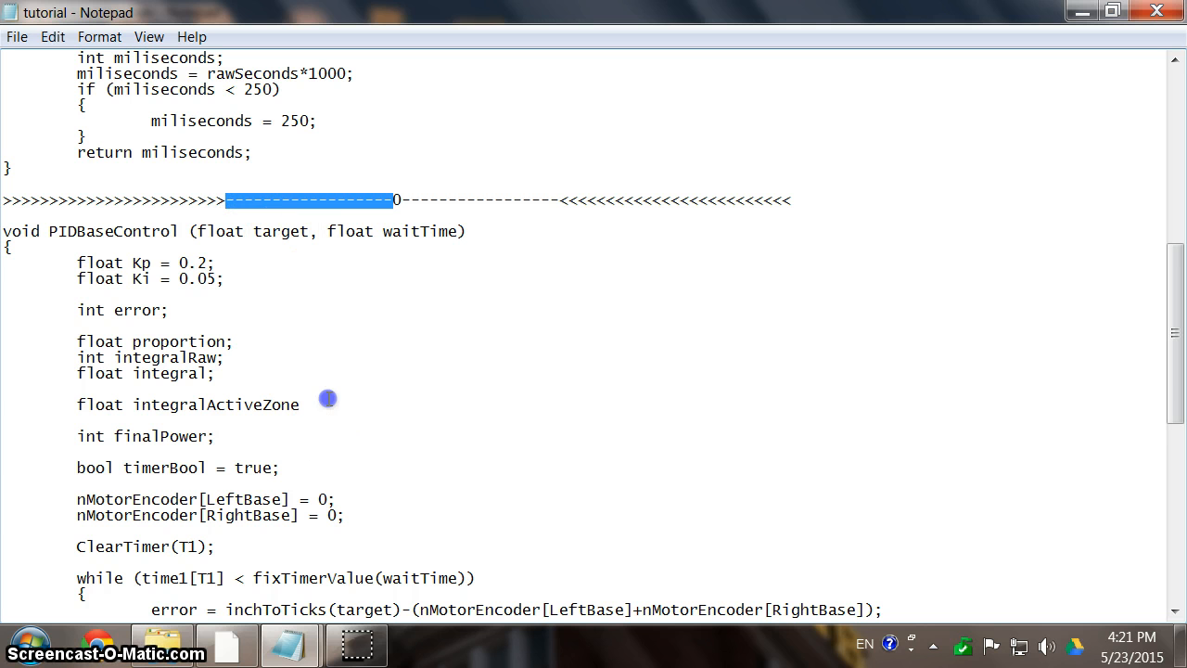
type("=")
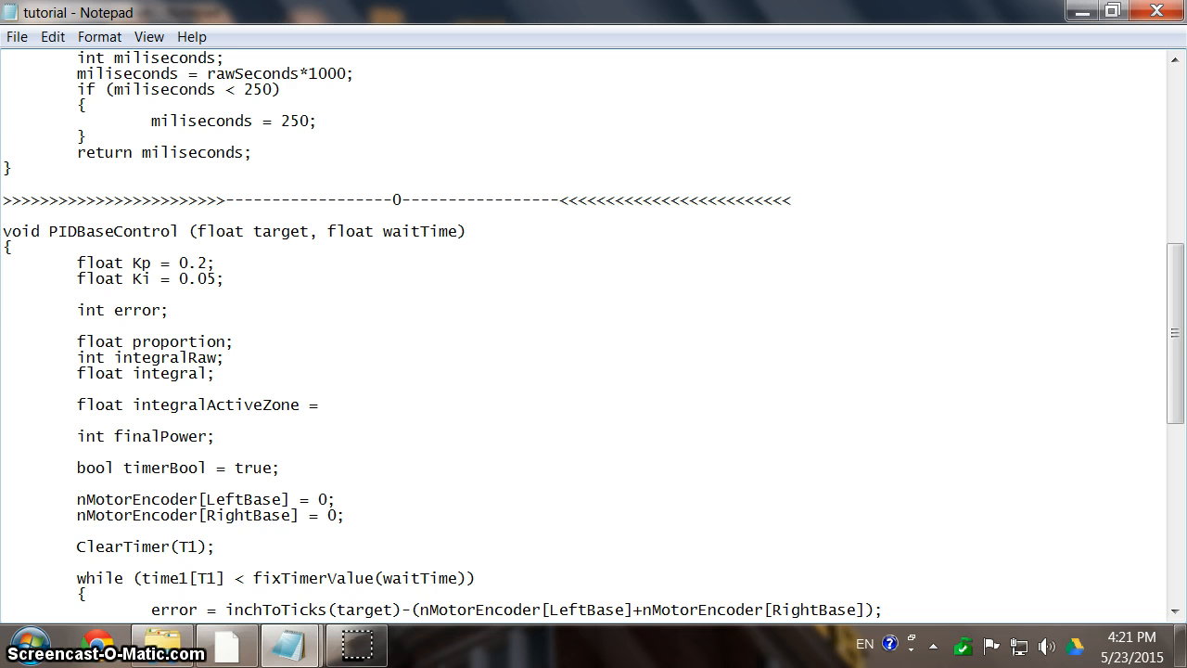
left_click(324, 404)
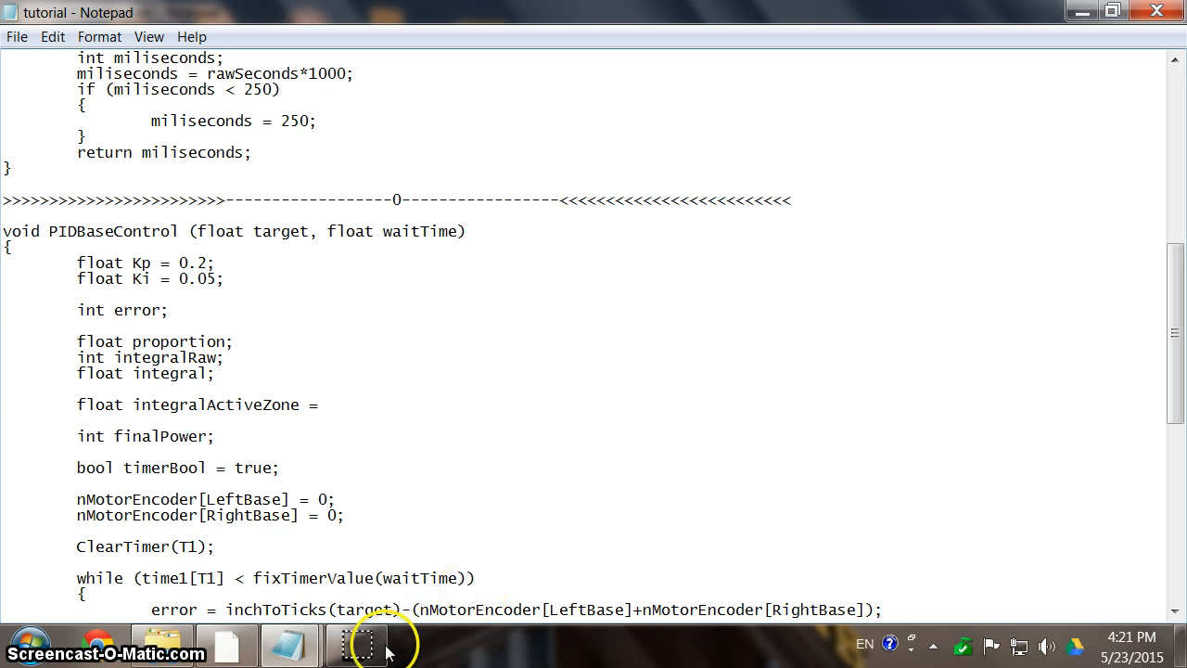
mouse_move(412, 422)
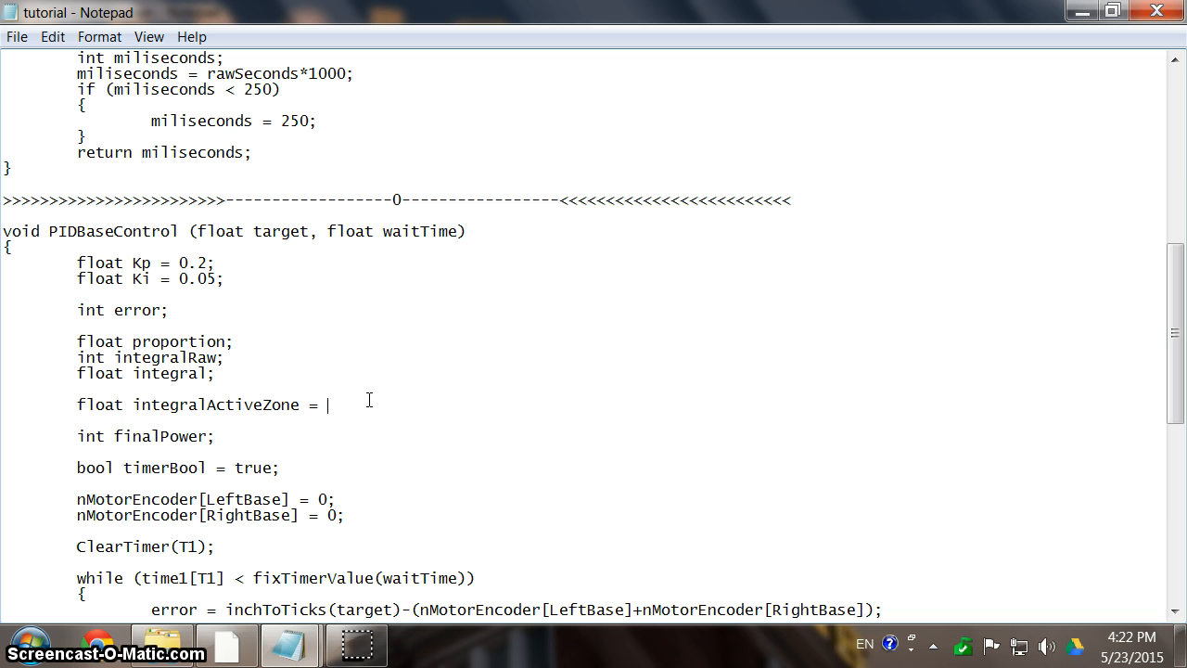
mouse_move(408, 264)
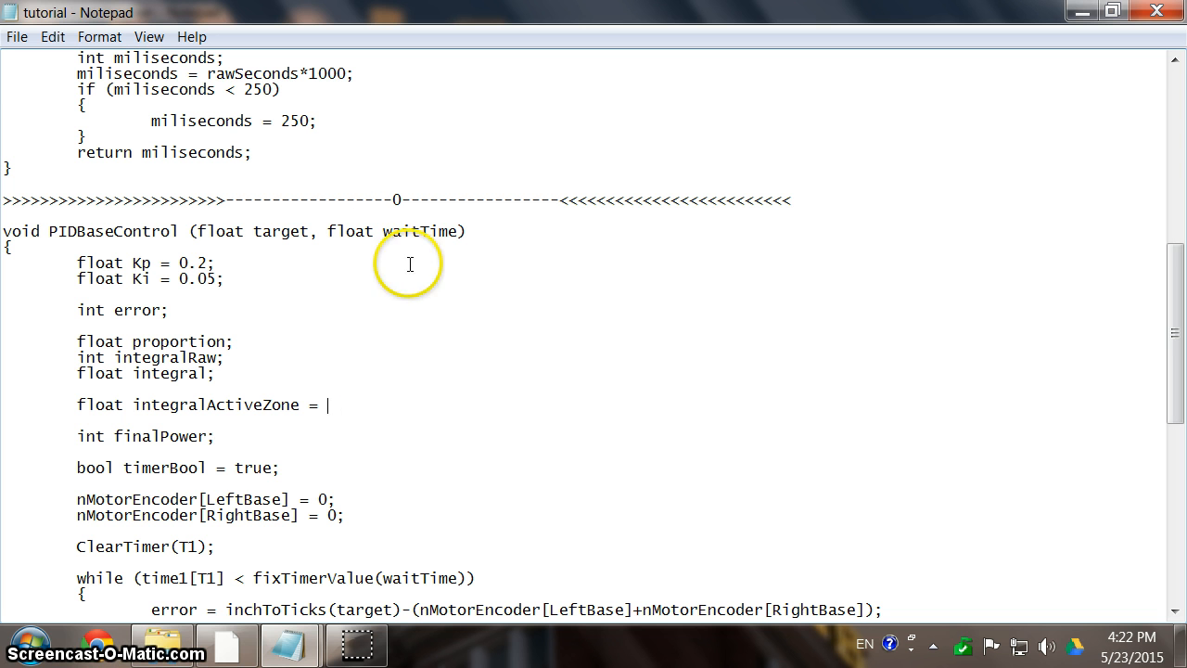
mouse_move(430, 480)
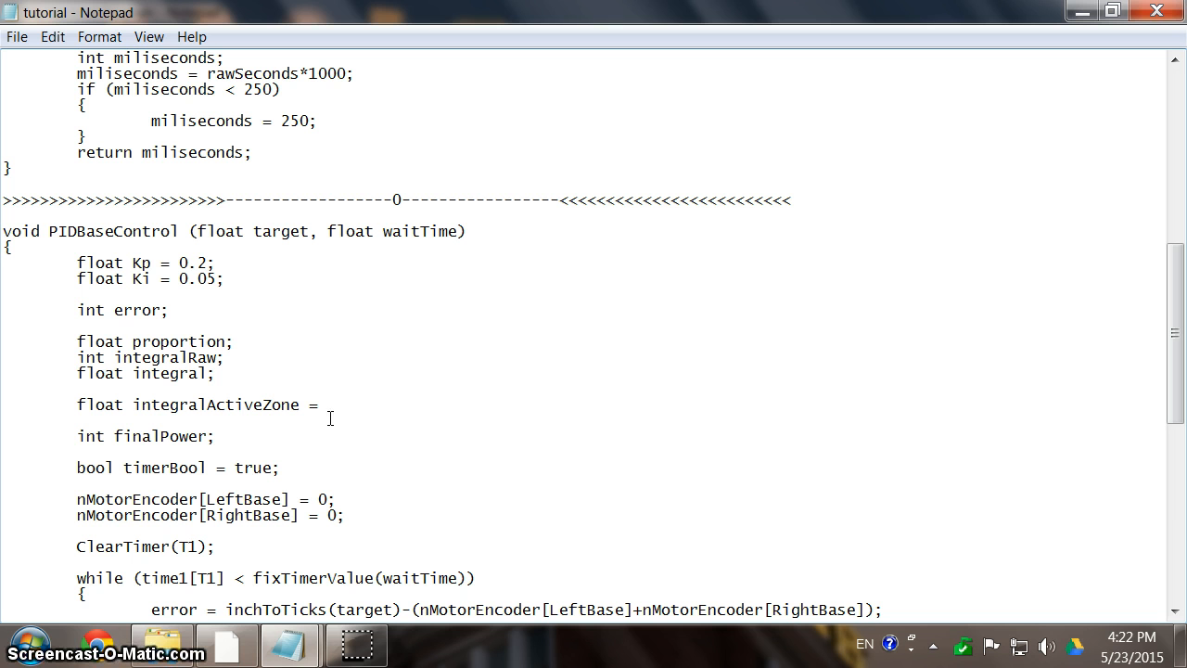
left_click(327, 405)
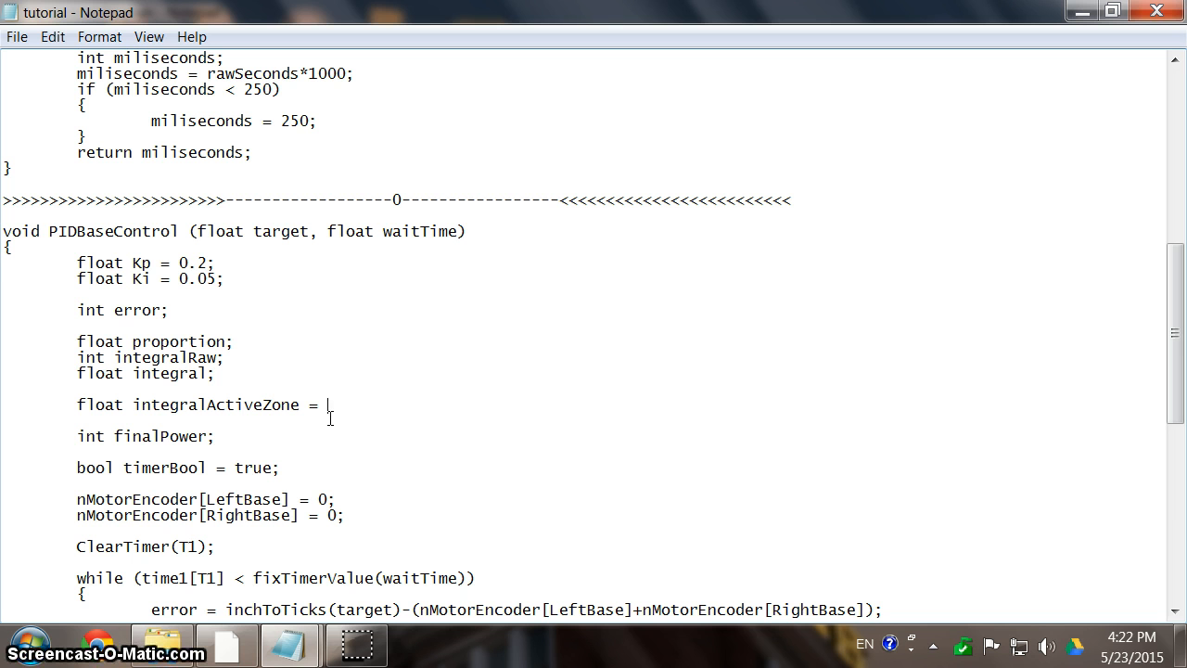
double_click(195, 278)
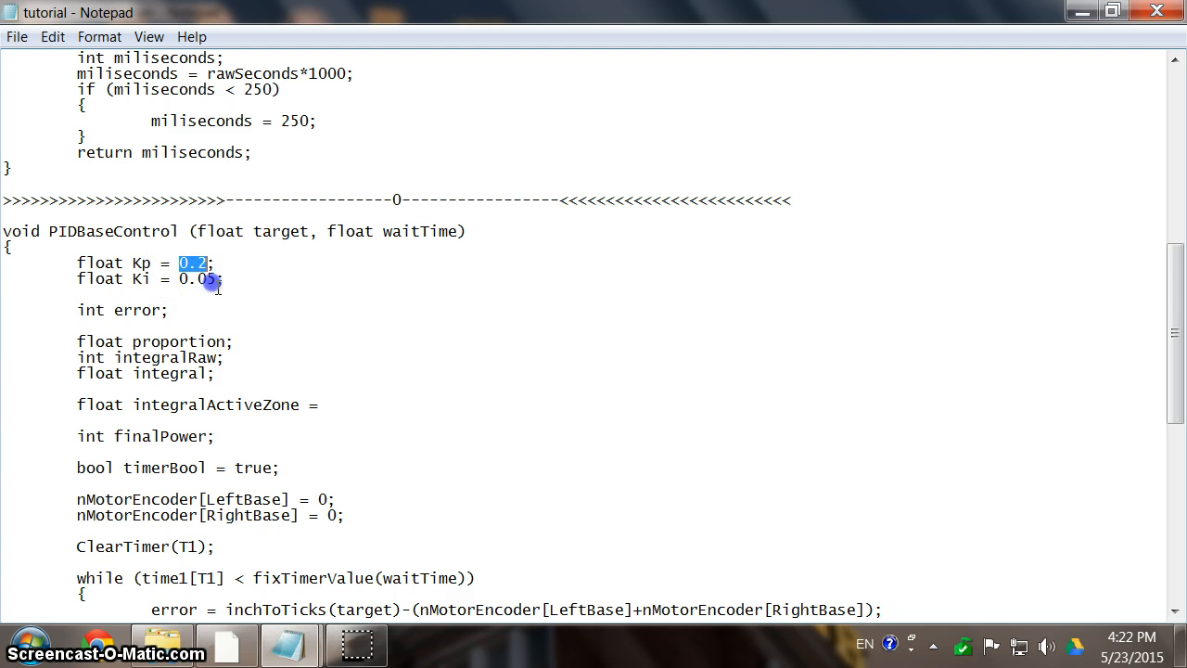
left_click(215, 278)
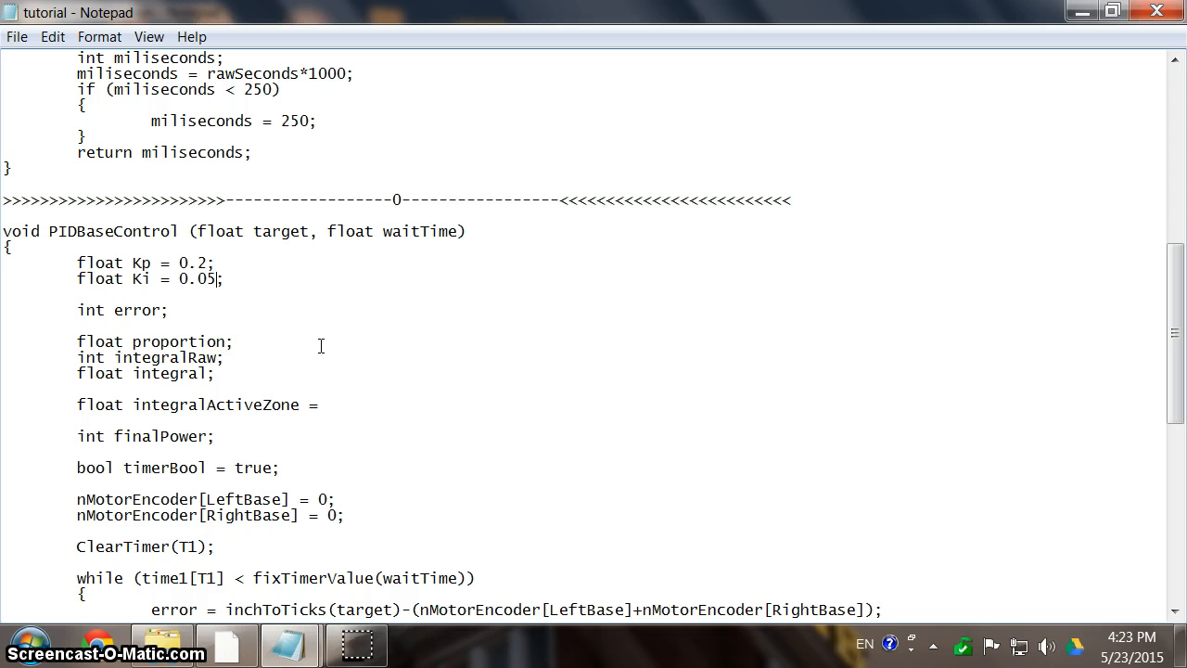
left_click(326, 404)
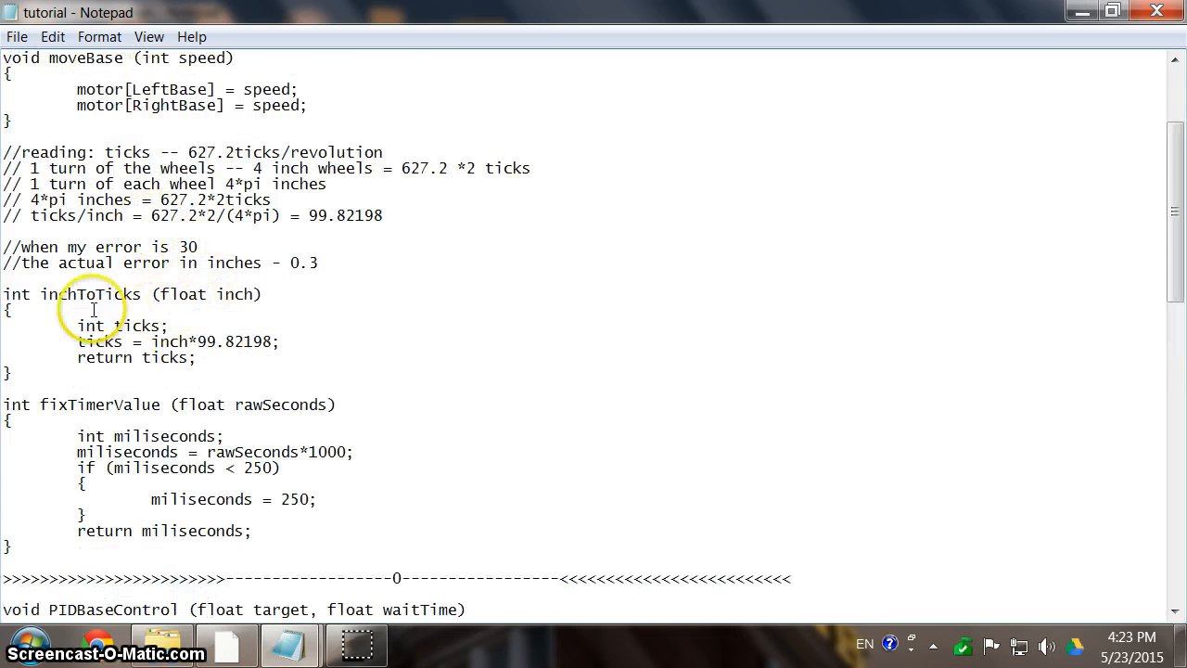
scroll("down", 3)
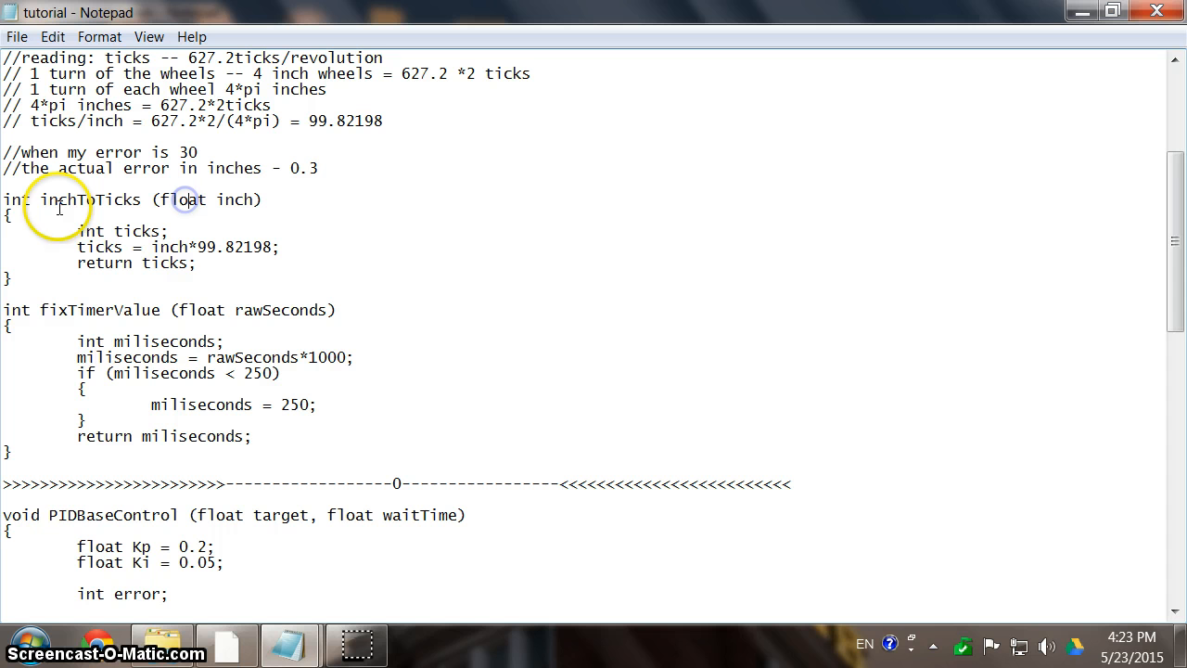
double_click(91, 200)
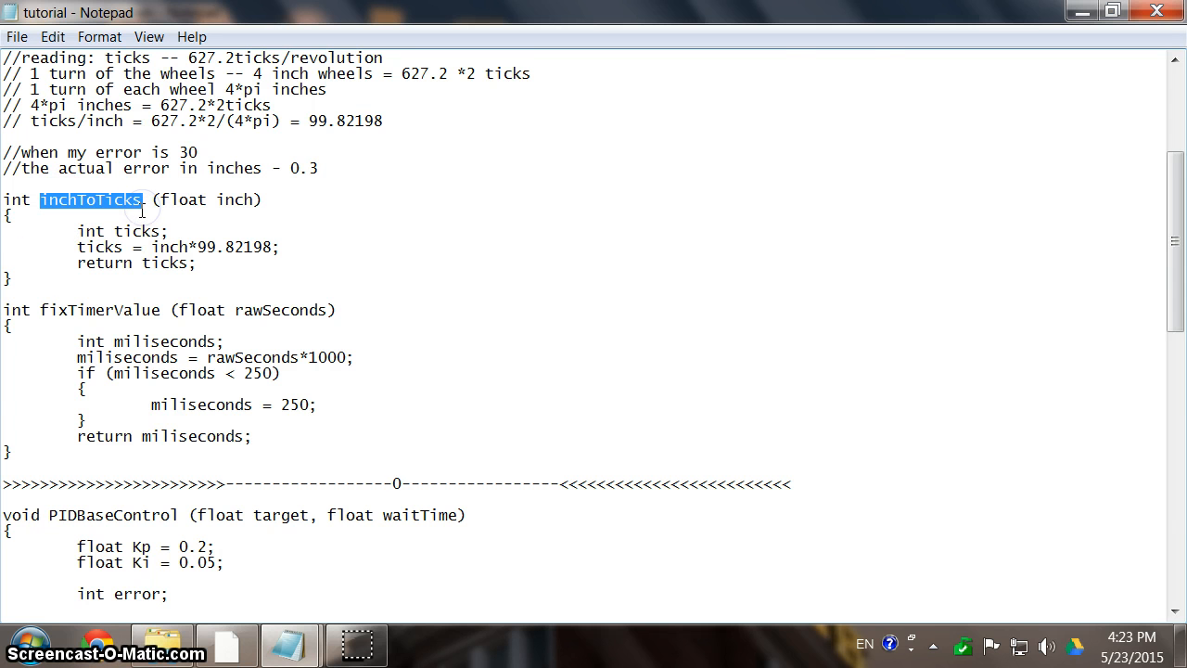
scroll("down", 3)
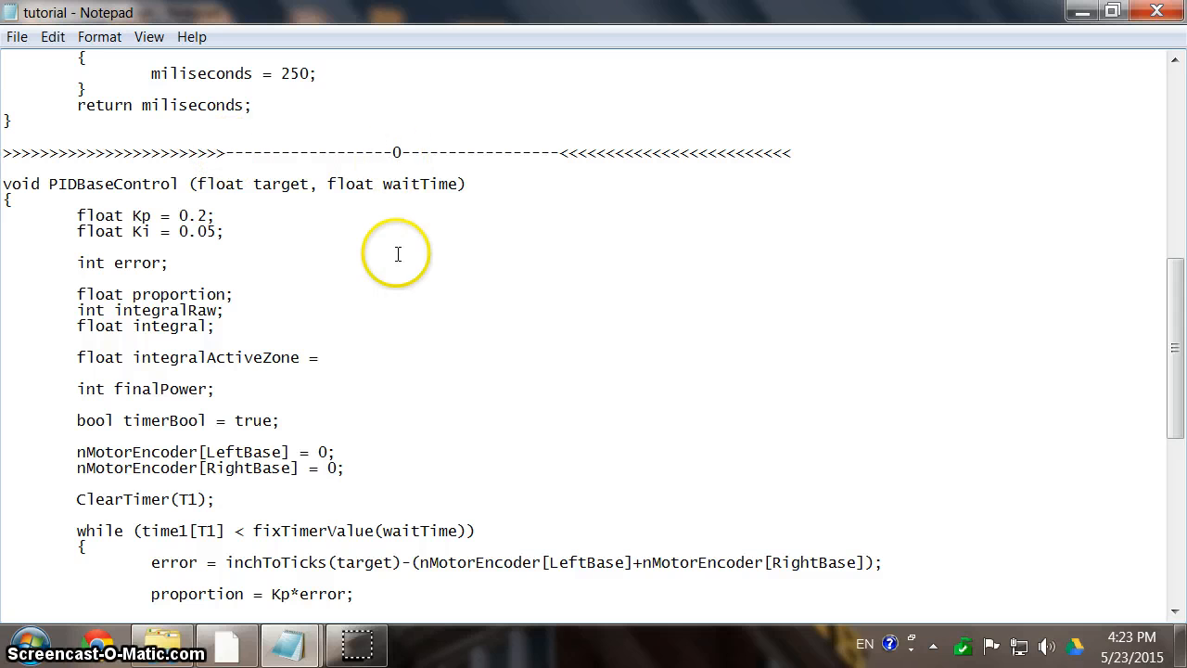
Complete the declaration as integralActiveZone = inchToTicks(1.5);.
left_click(327, 356)
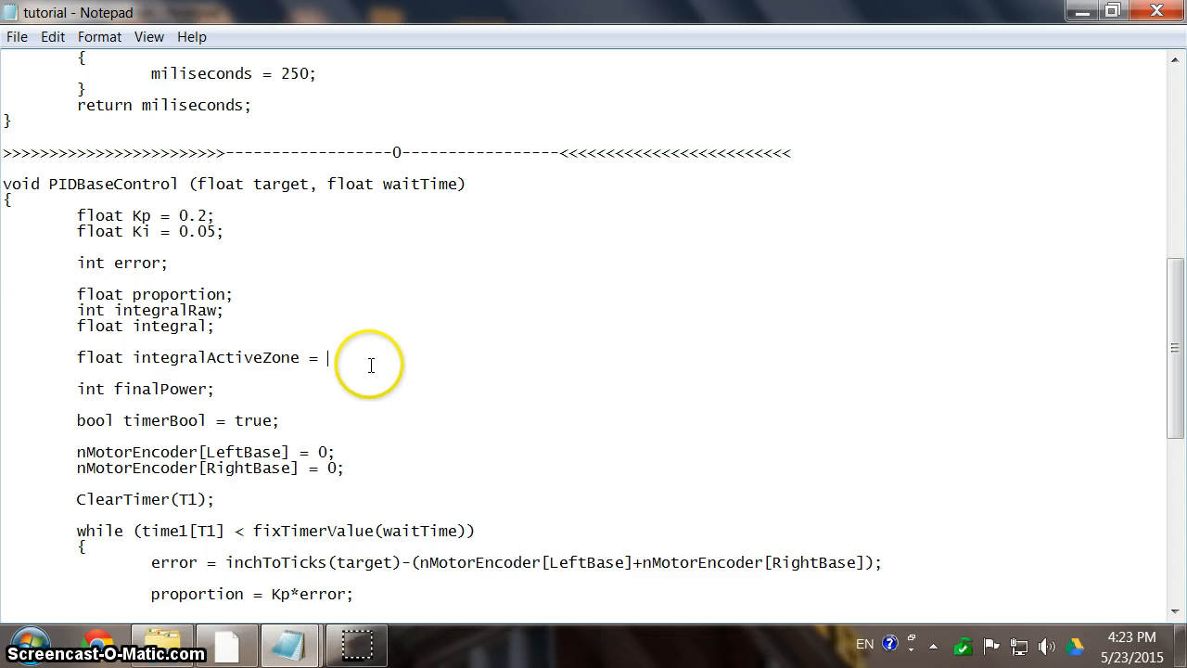
type("inchToTicks(")
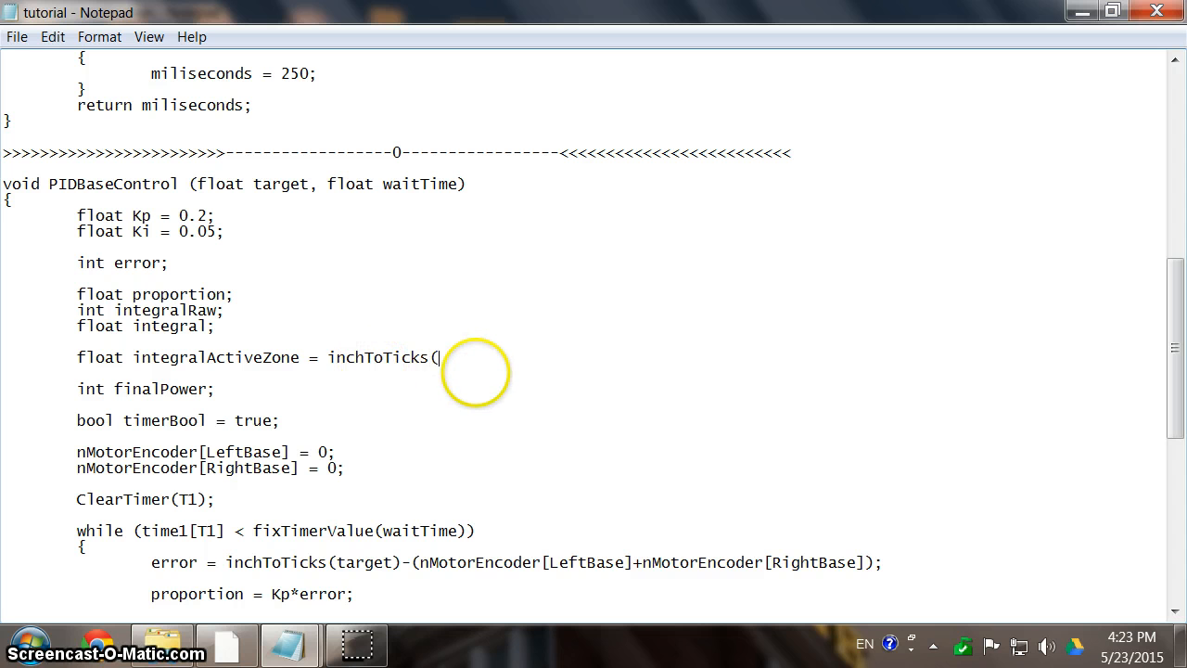
type("1.5);")
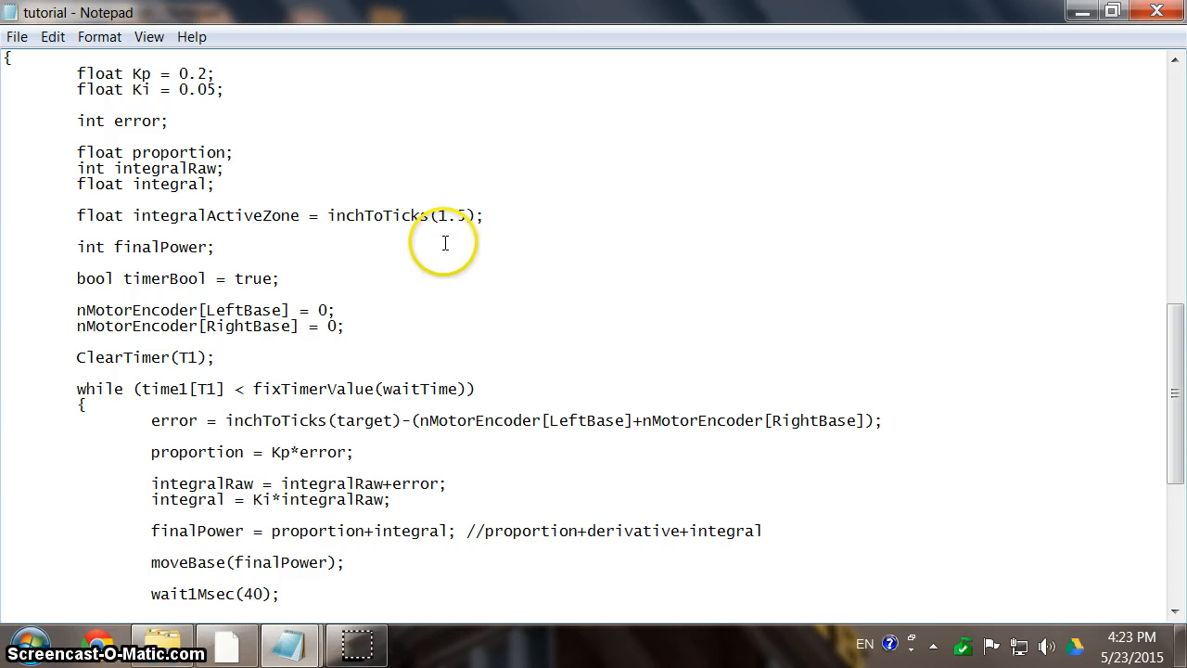
double_click(453, 215)
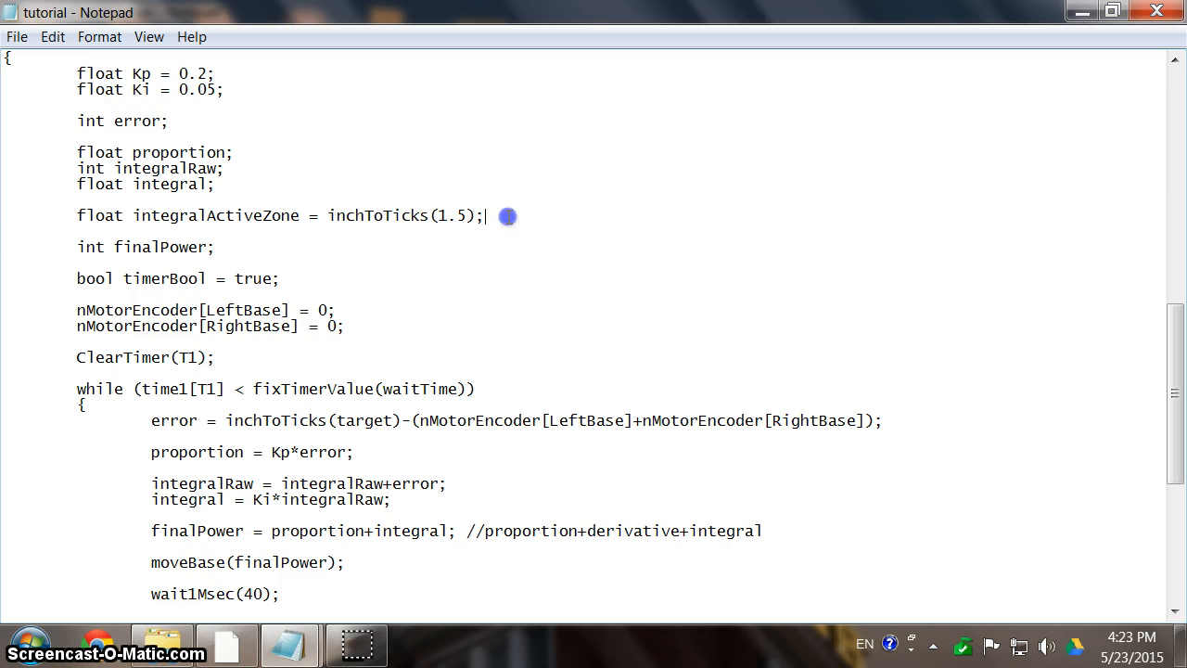
mouse_move(295, 508)
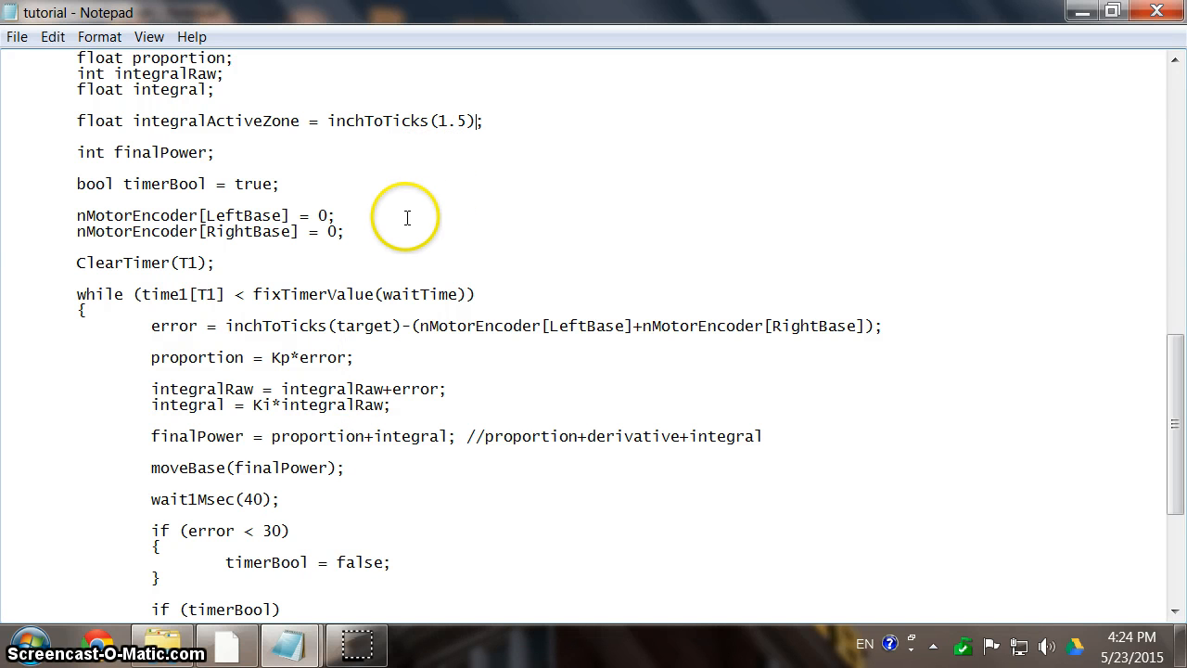
mouse_move(428, 202)
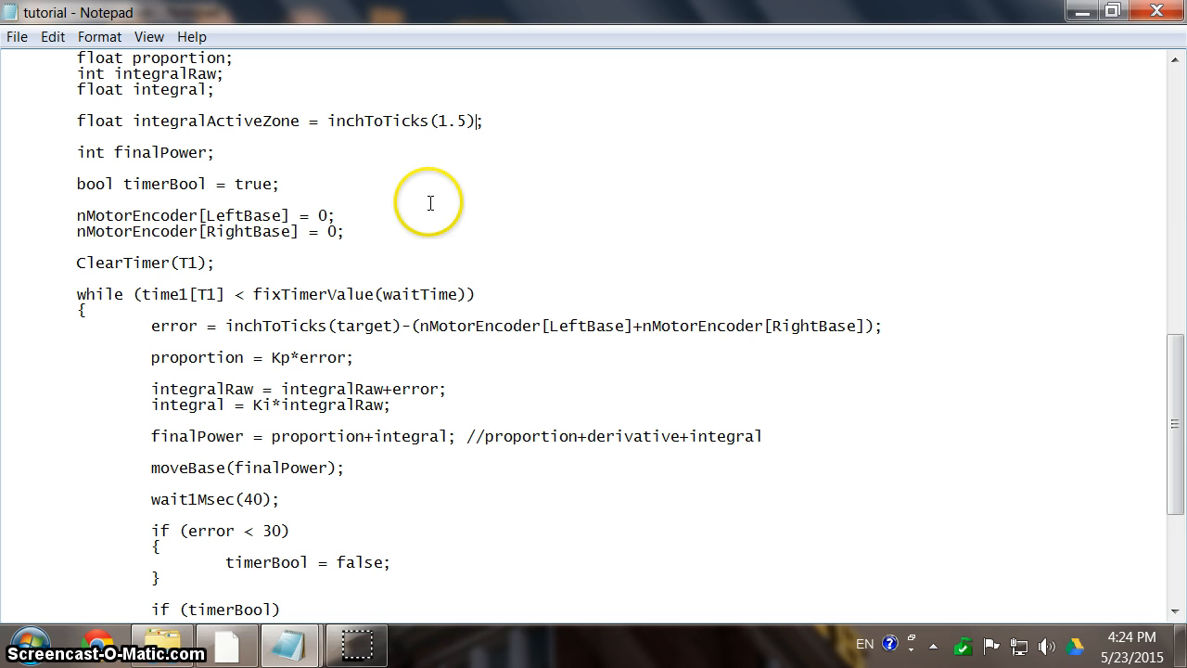
mouse_move(351, 438)
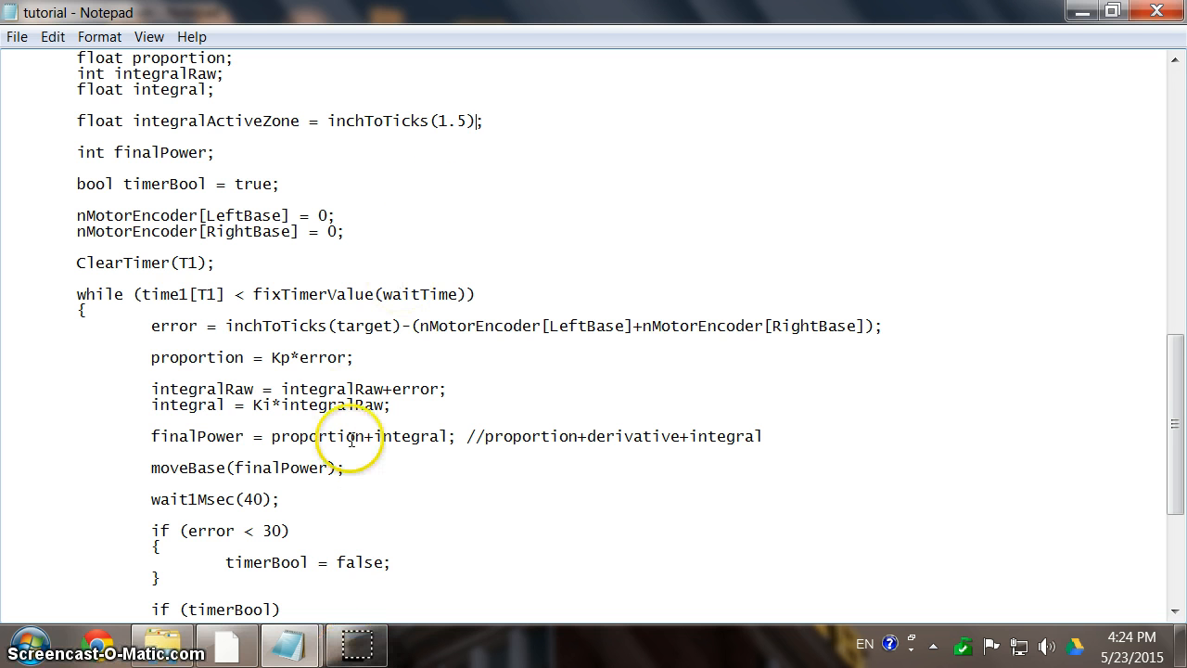
Change the inchToTicks argument from 1.5 to 3 in the integralActiveZone declaration.
left_click(441, 121)
type("3")
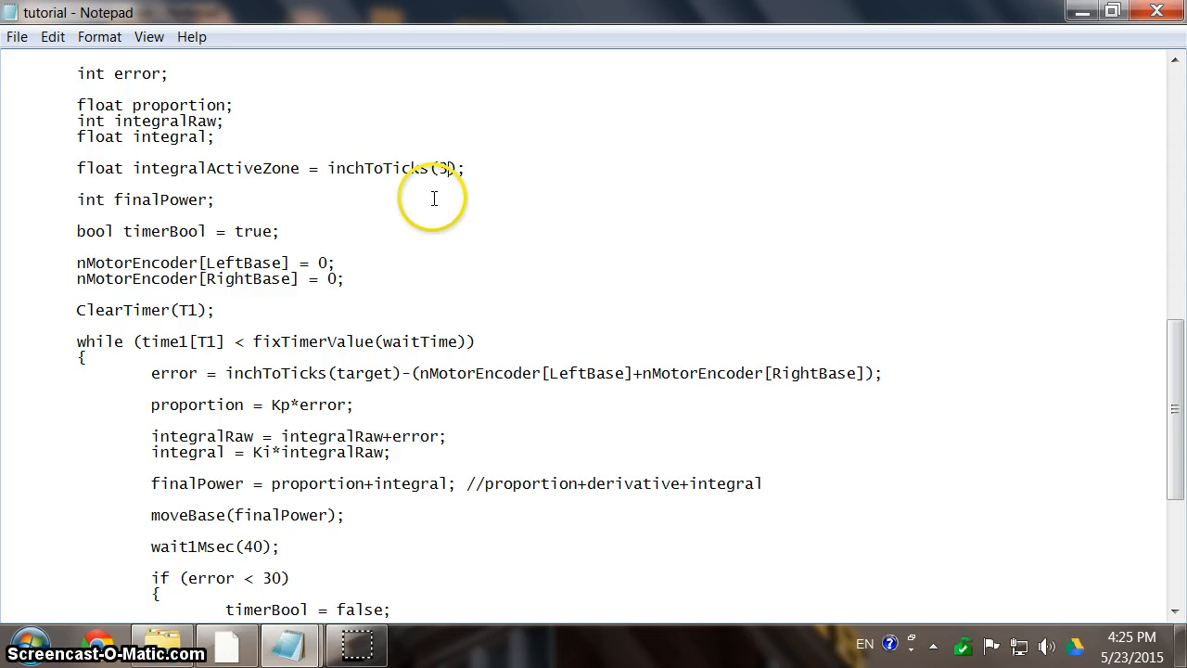
scroll("up", 3)
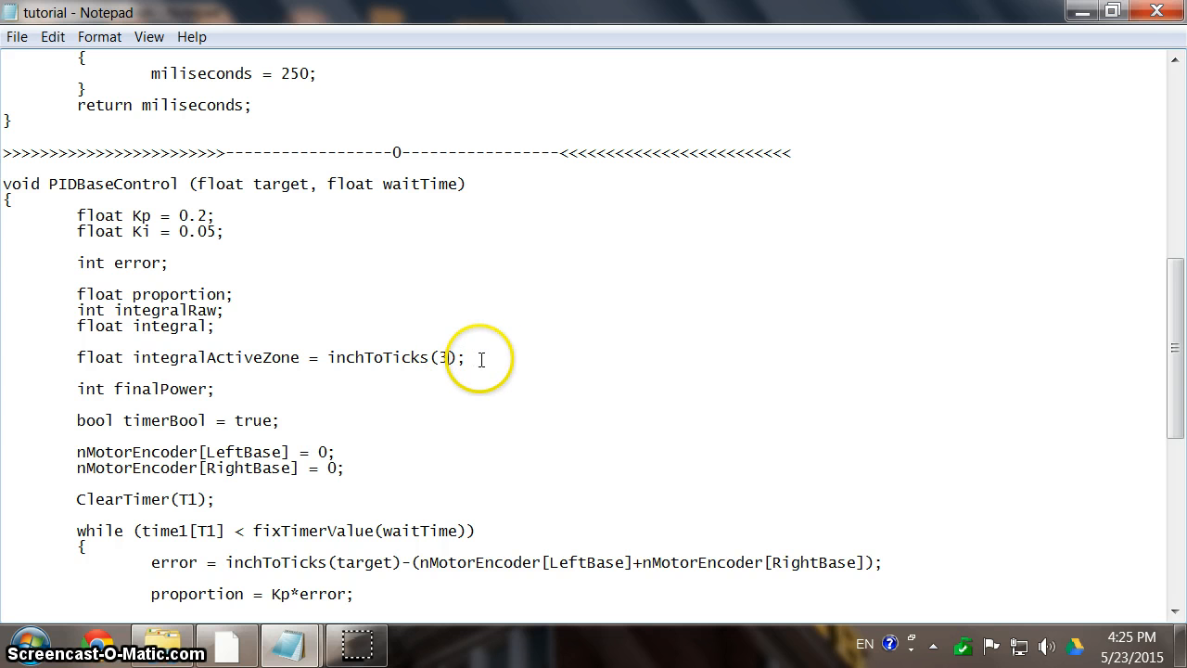
mouse_move(466, 389)
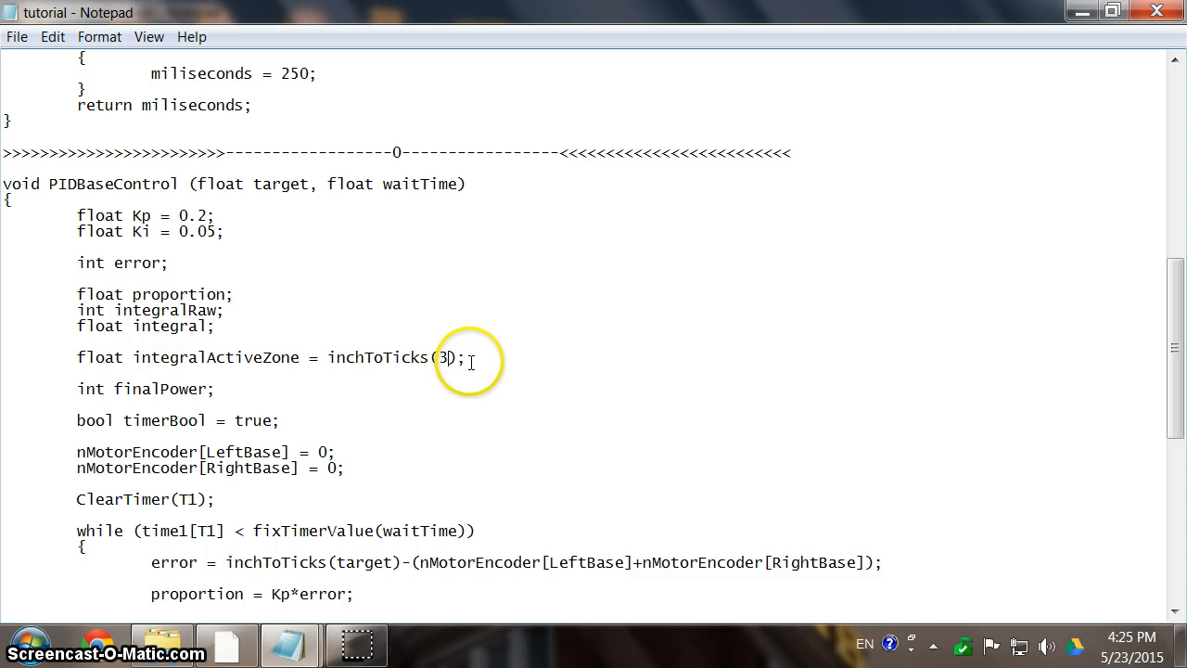
left_click_drag(390, 152, 790, 152)
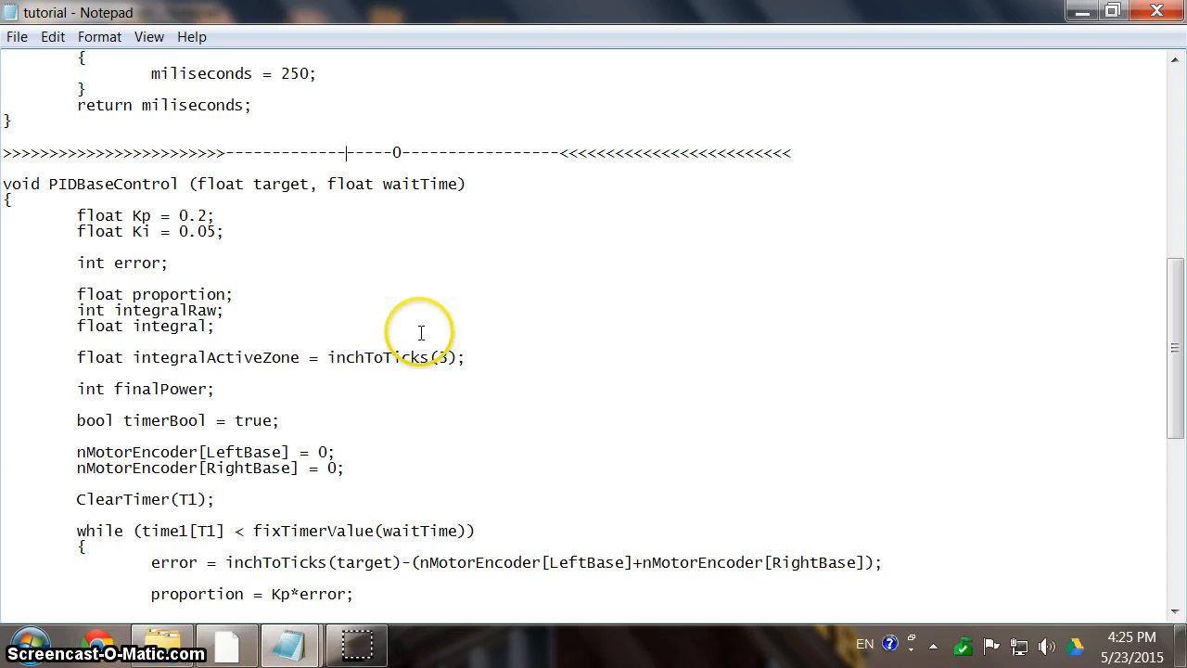
mouse_move(453, 349)
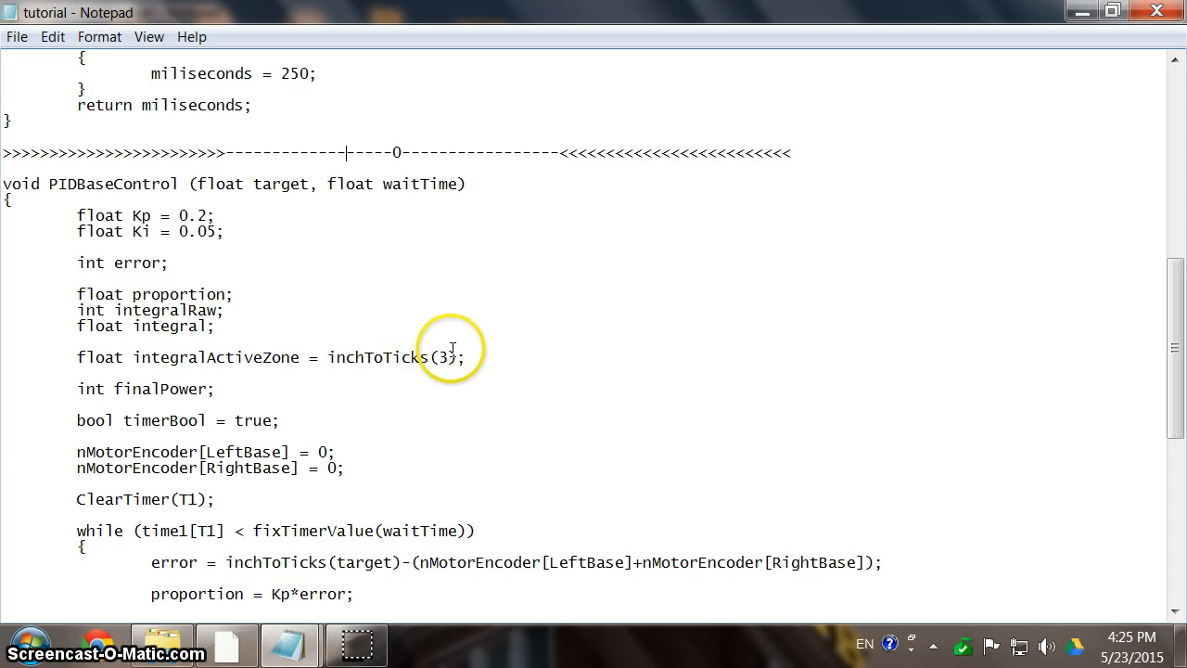